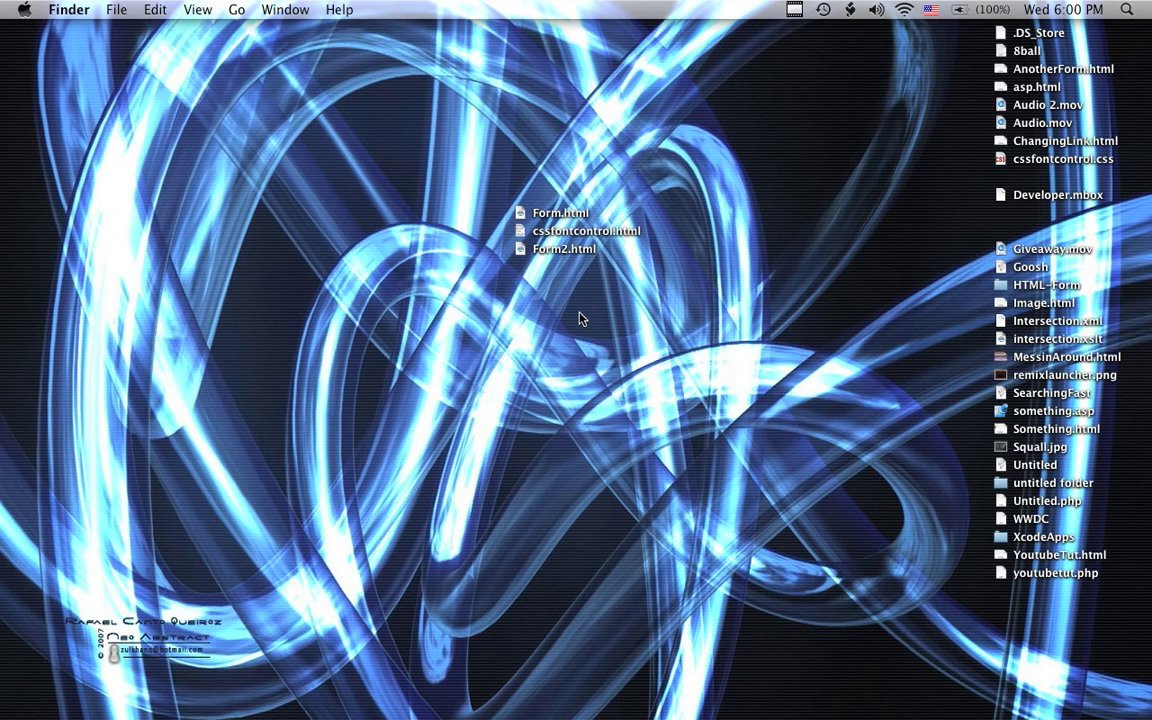
{"action": "mouse_move", "coordinate": [524, 304]}
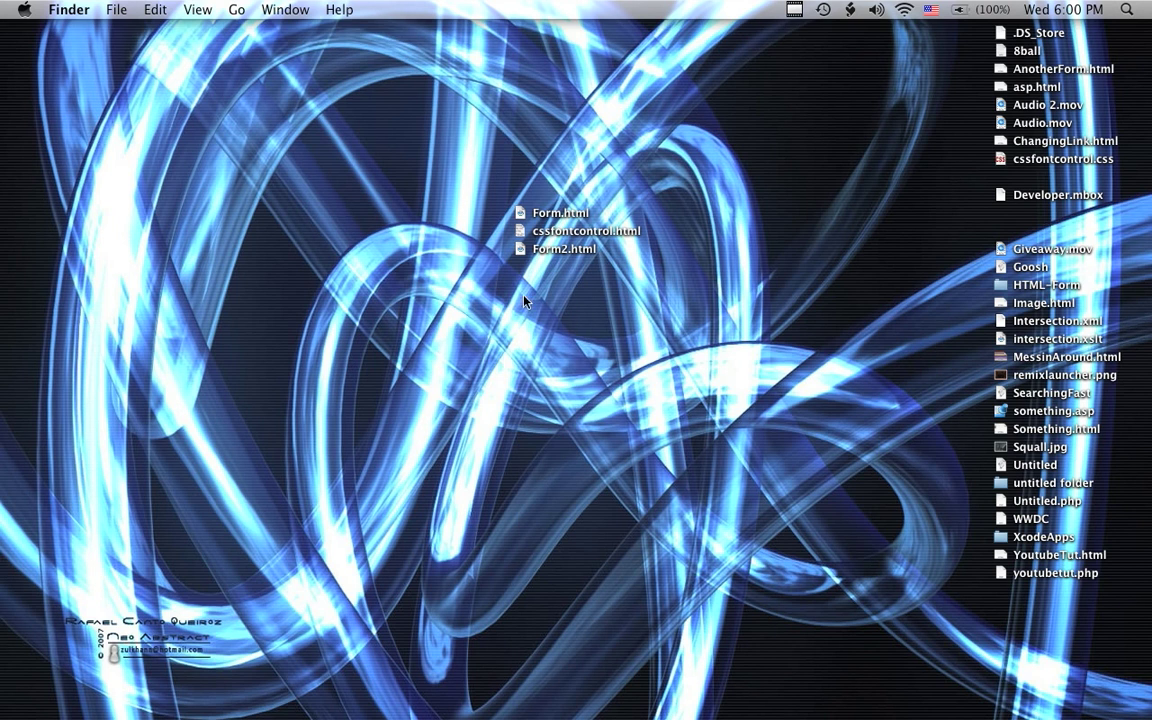
{"action": "mouse_move", "coordinate": [564, 288]}
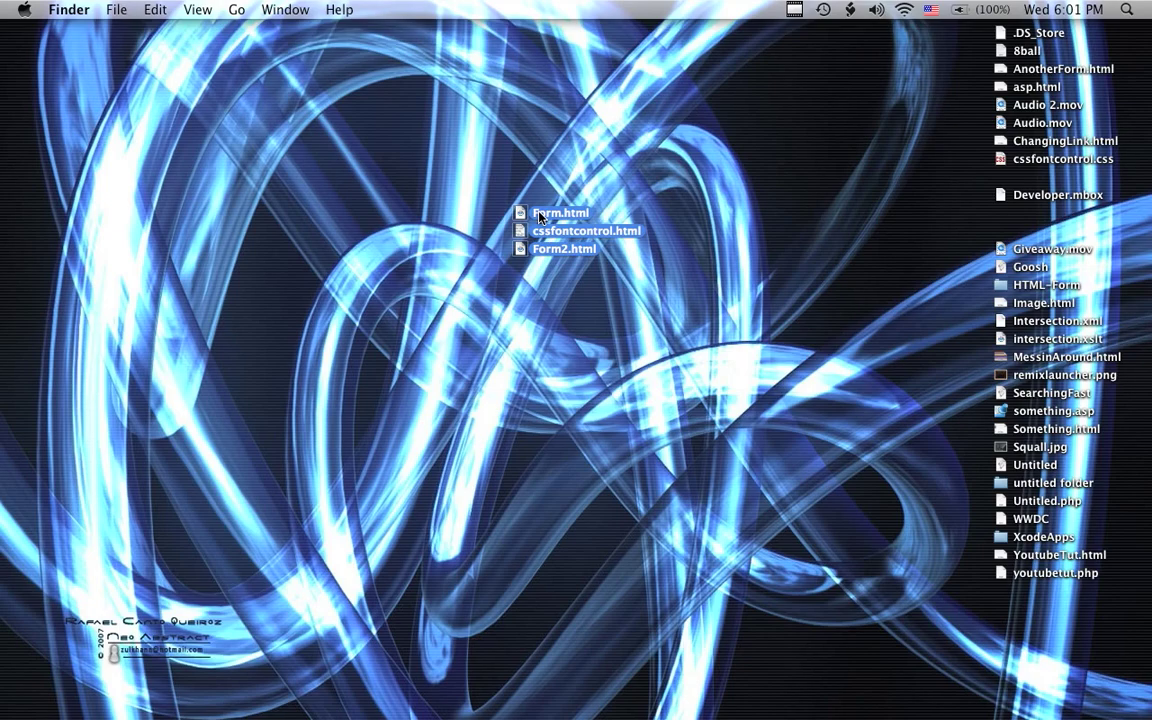
Step: Create a workflow from cssfontcontrol.html, Form.html and Form2.html and enable showing the Get Specified Finder Items action when run
{"action": "right_click", "coordinate": [560, 212]}
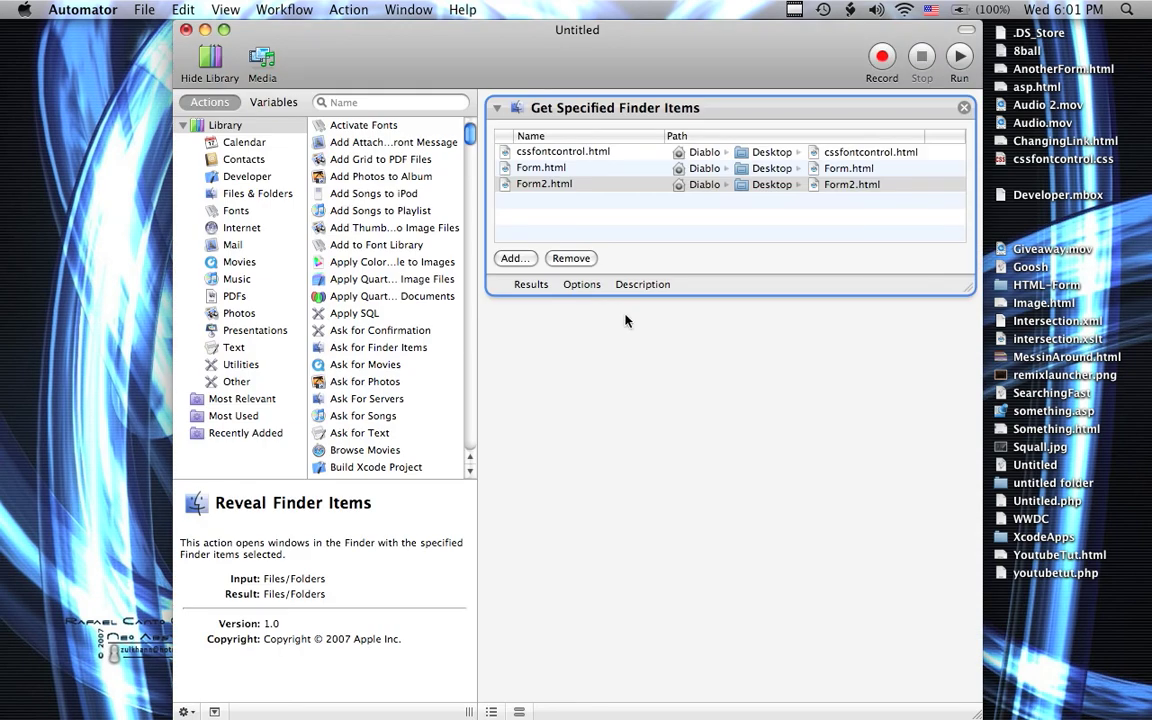
{"action": "mouse_move", "coordinate": [644, 122]}
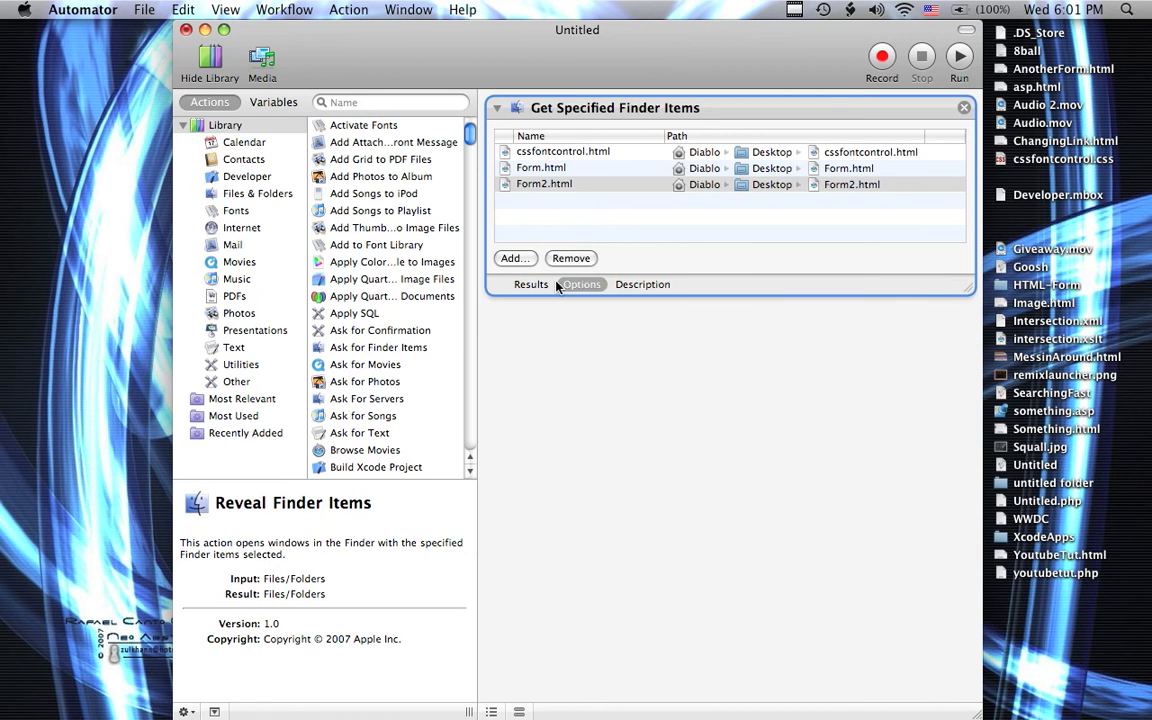
{"action": "left_click", "coordinate": [532, 284]}
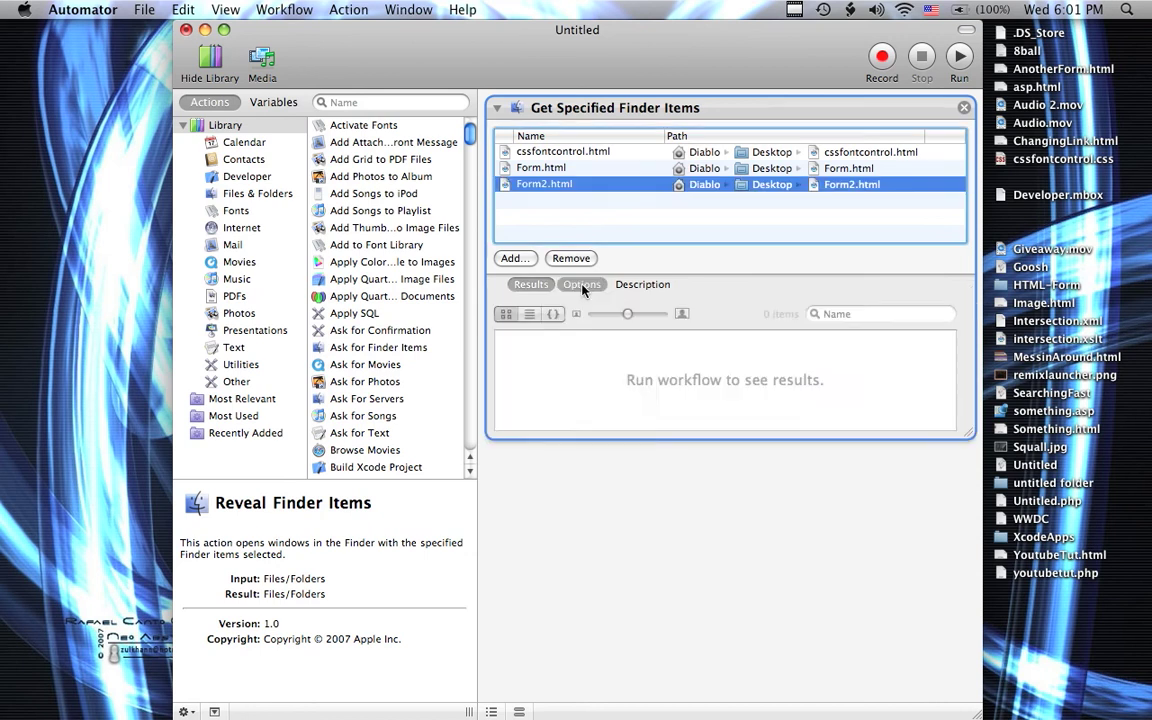
{"action": "left_click", "coordinate": [582, 284]}
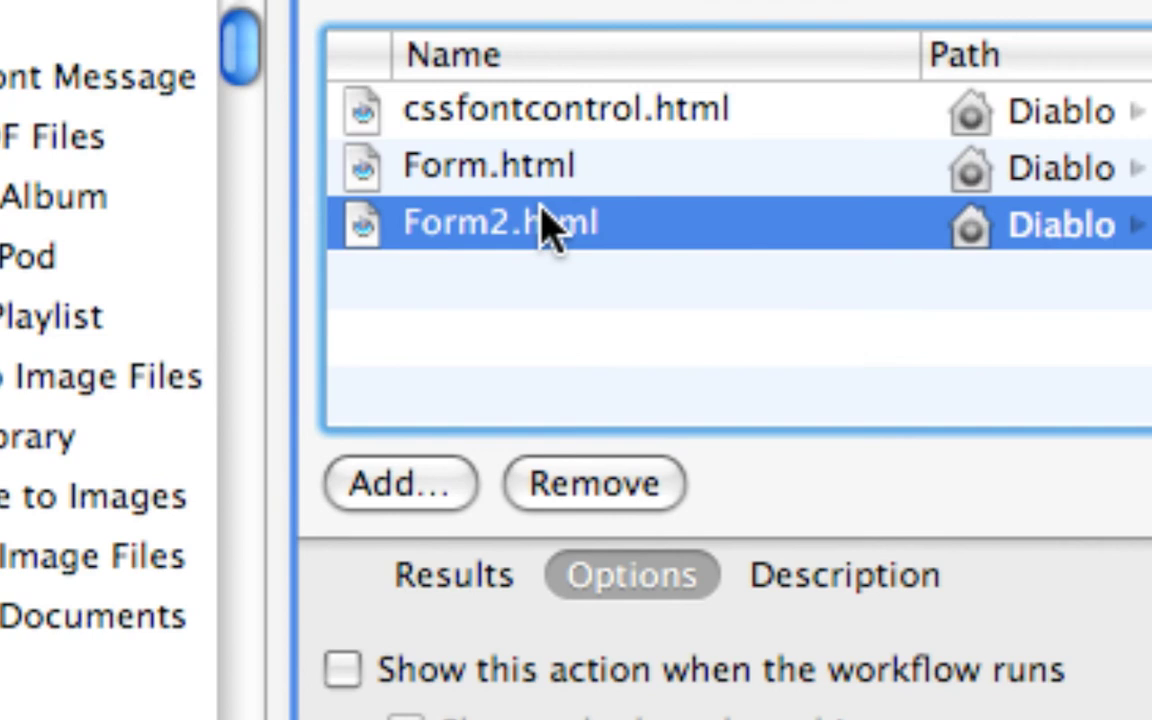
{"action": "scroll", "scroll_direction": "down", "scroll_amount": 3}
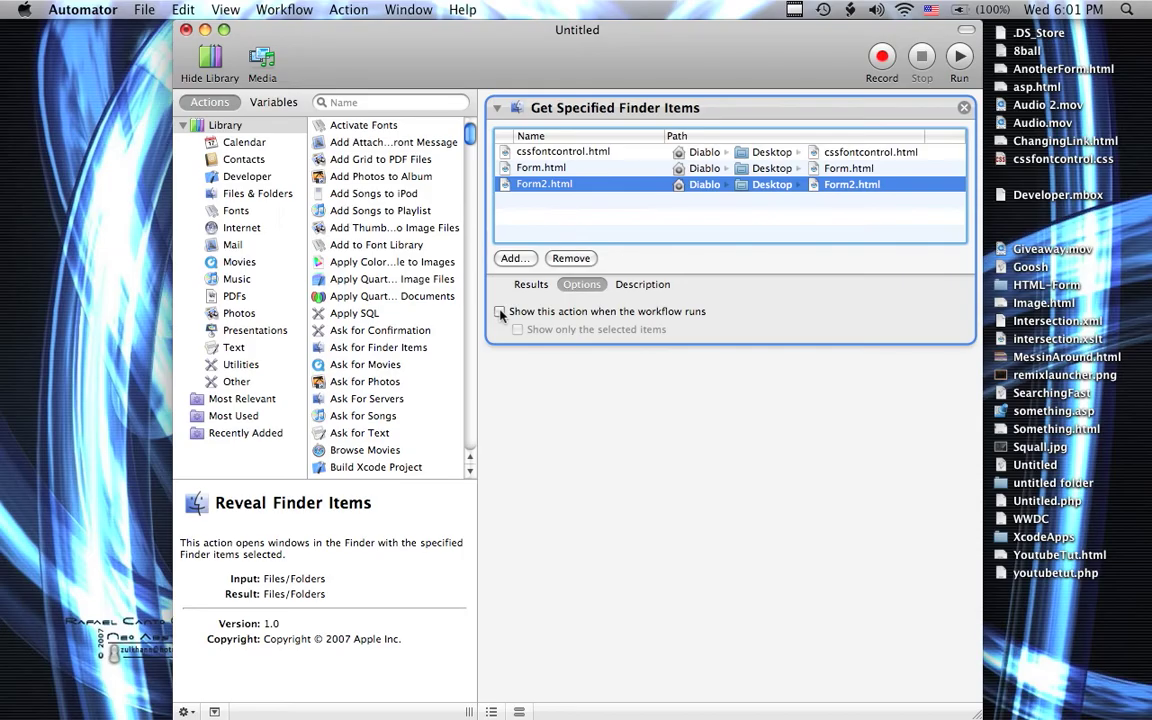
{"action": "left_click", "coordinate": [500, 312]}
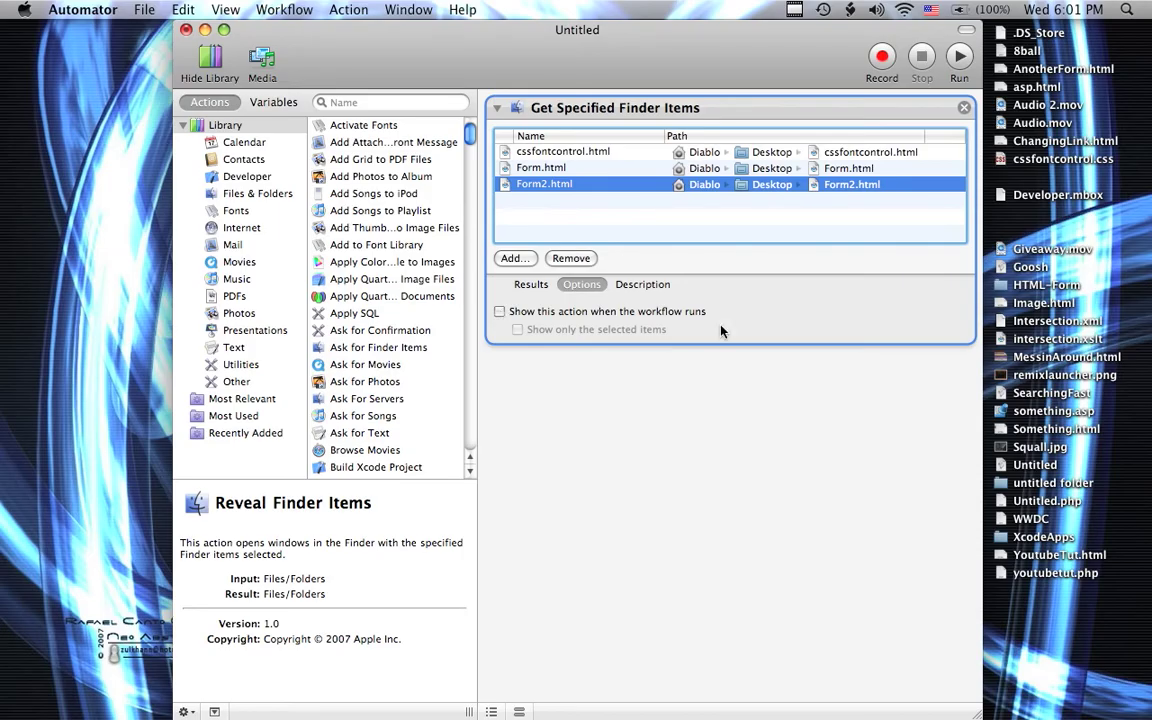
{"action": "mouse_move", "coordinate": [570, 212]}
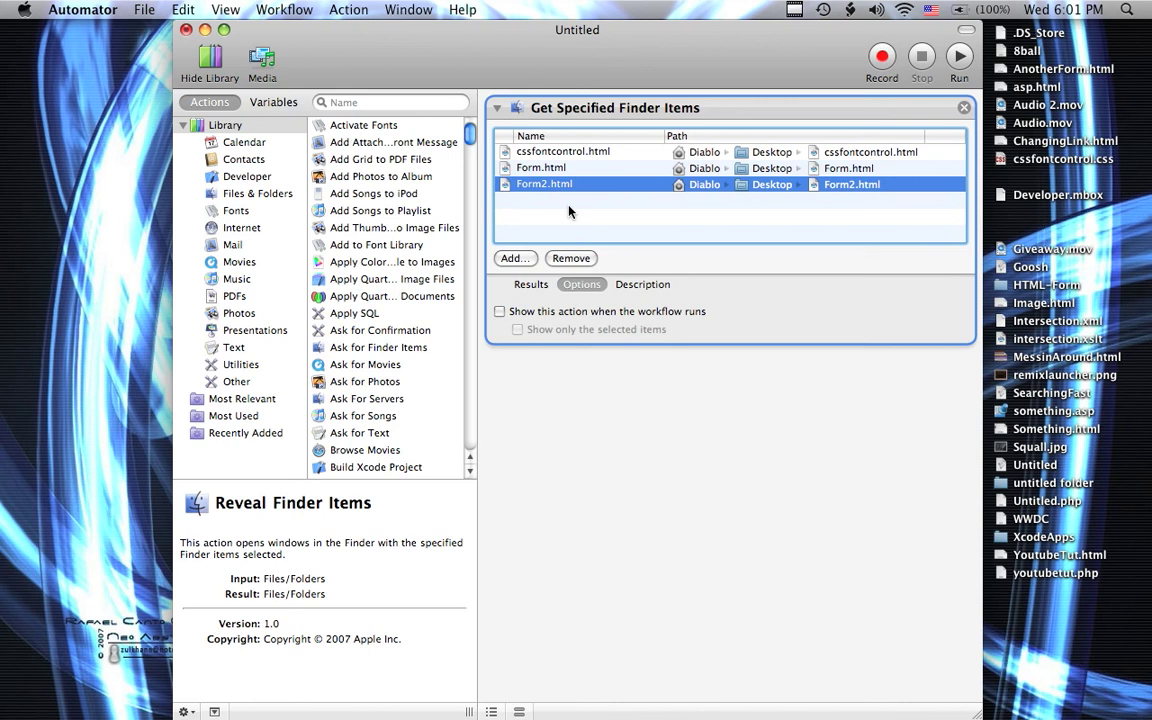
Step: Find the Move Finder Items to Trash action via a 'trash' search and add it after the file list
{"action": "left_click", "coordinate": [390, 102]}
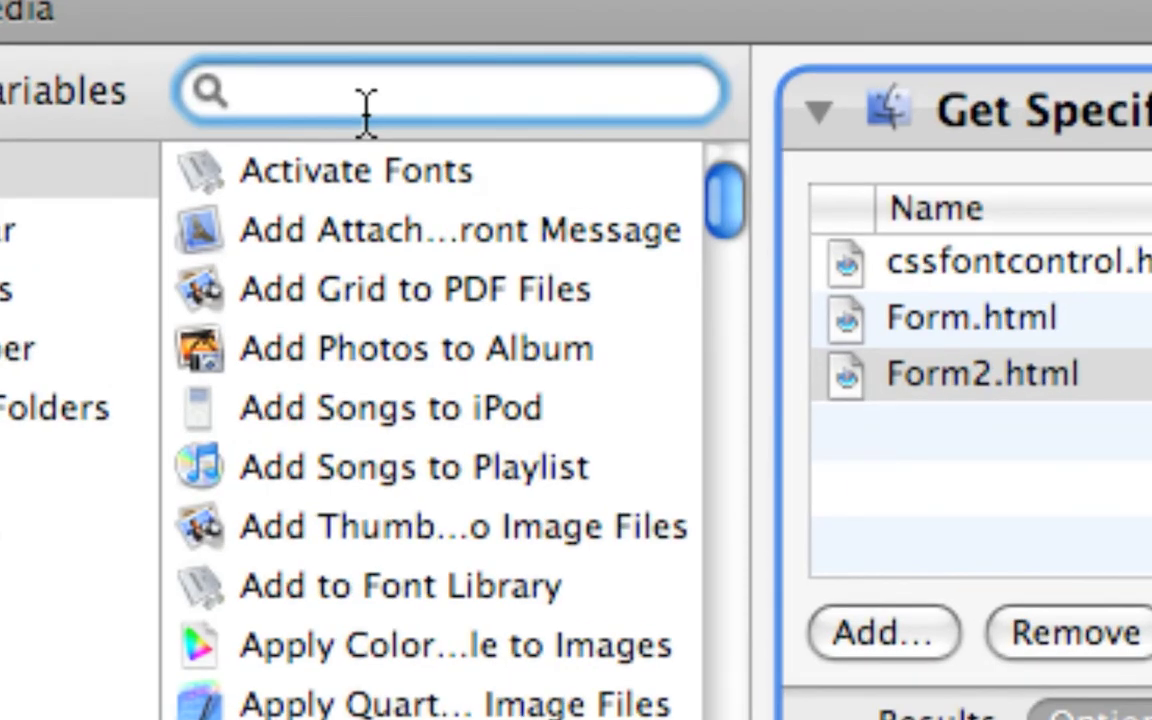
{"action": "type", "text": "trash"}
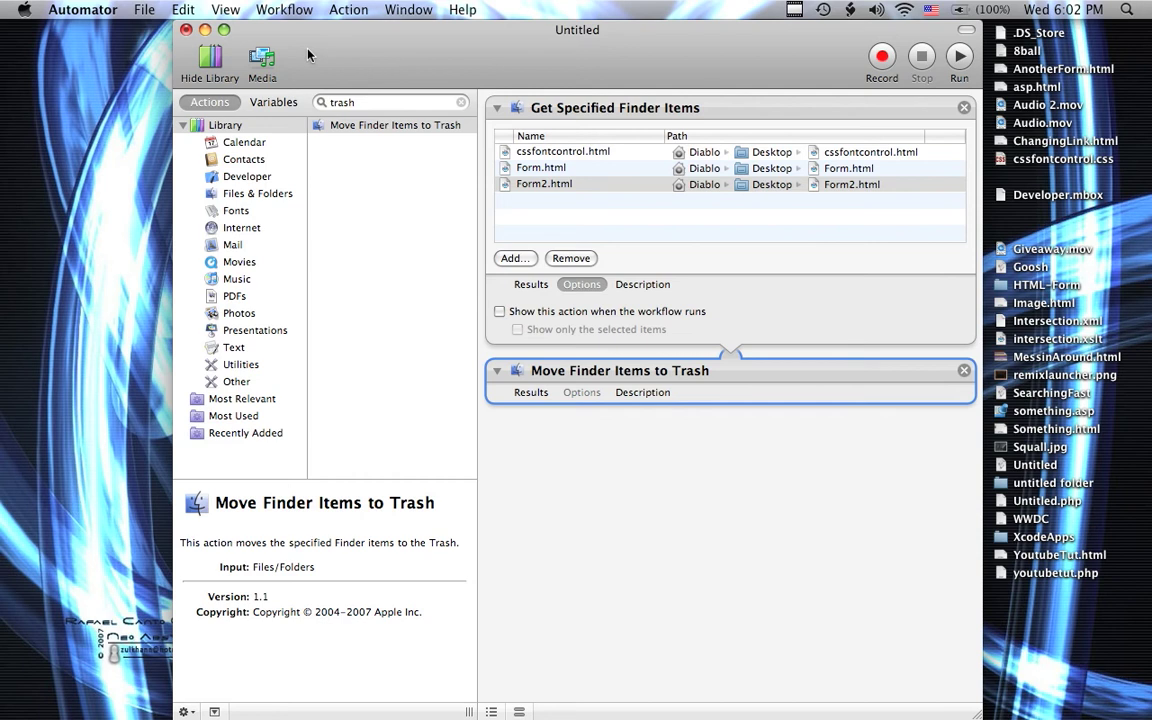
{"action": "left_click", "coordinate": [1128, 8]}
{"action": "type", "text": "sc"}
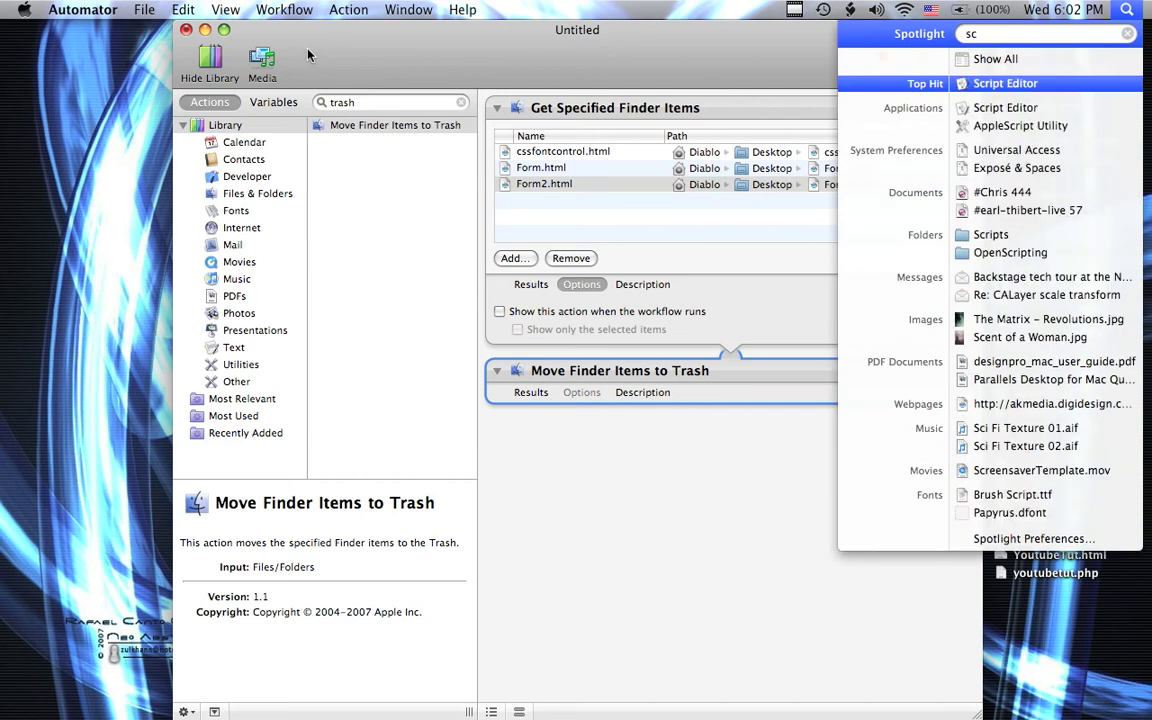
Step: Launch Script Editor and load the recent SecureEmptyTrash script to copy its Finder code
{"action": "left_click", "coordinate": [1004, 84]}
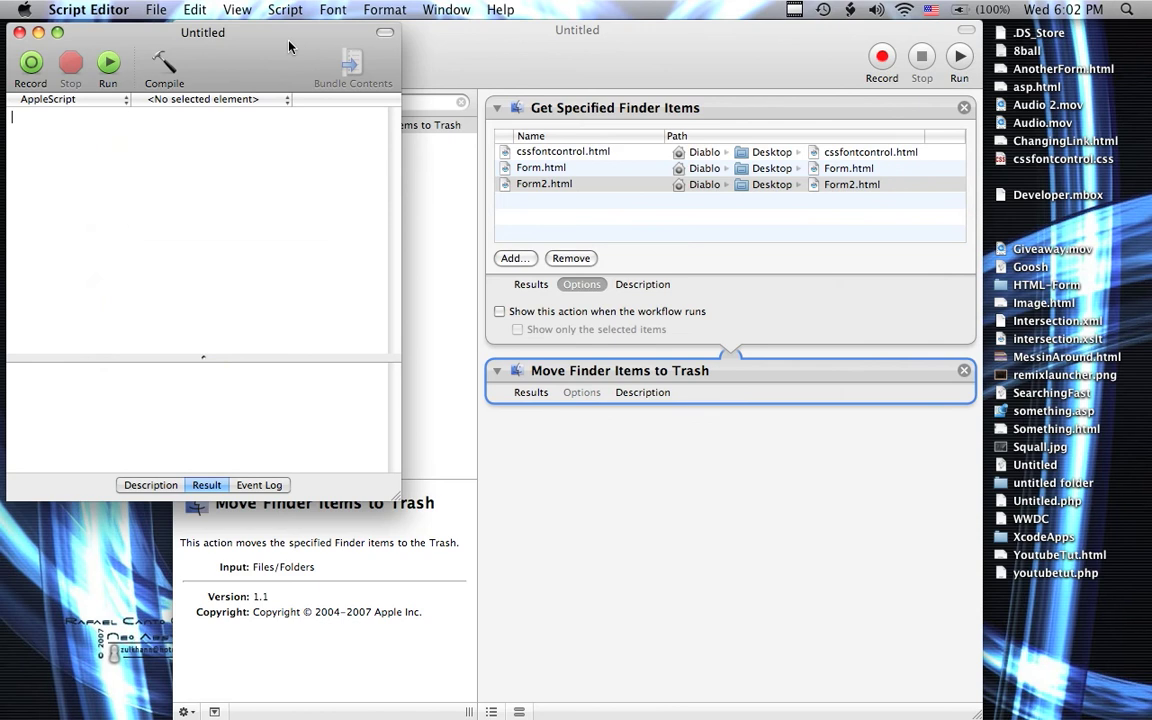
{"action": "left_click", "coordinate": [156, 8]}
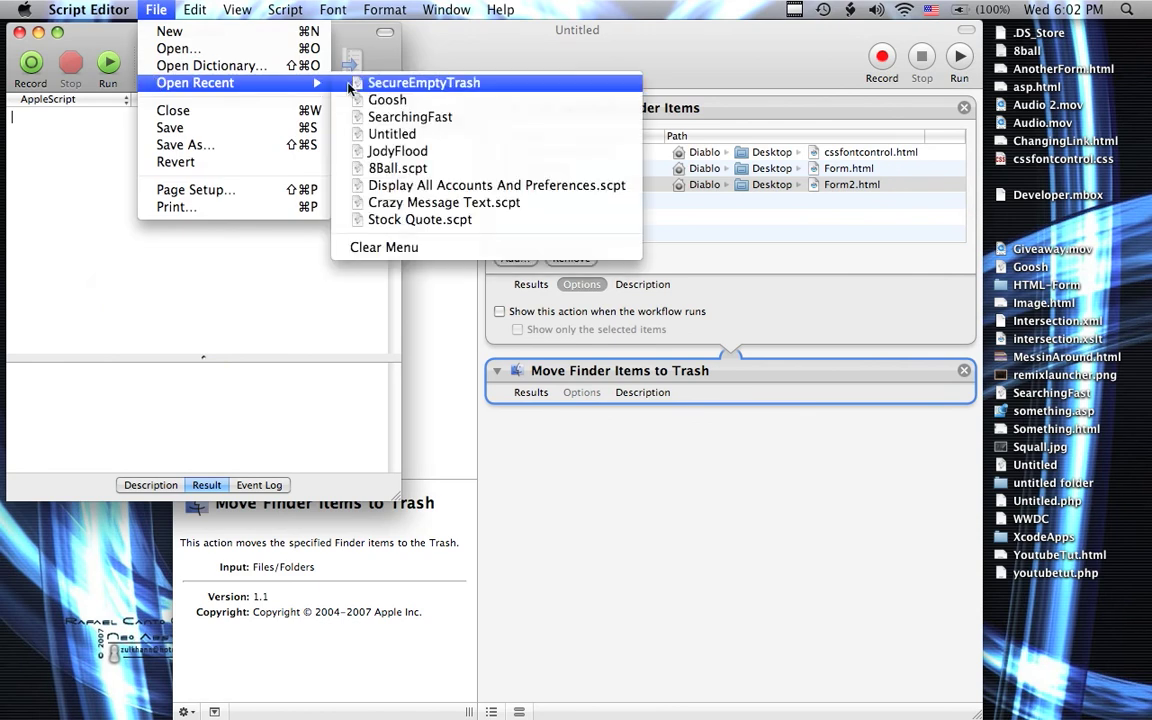
{"action": "left_click", "coordinate": [424, 82]}
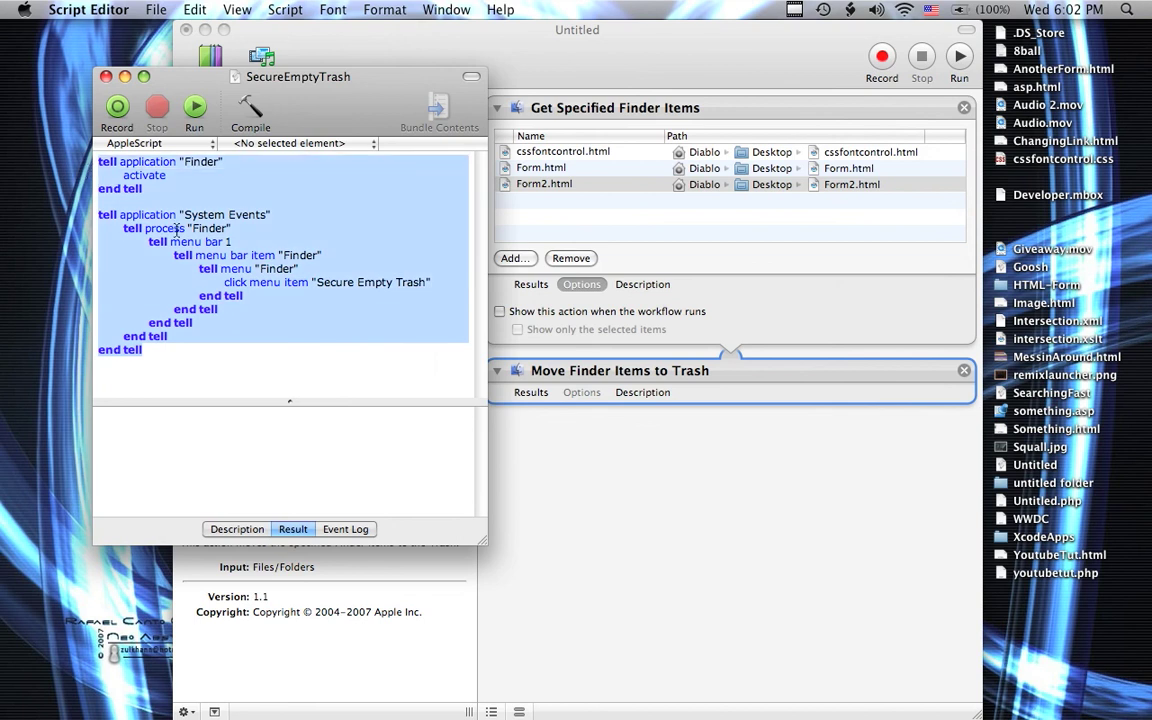
{"action": "mouse_move", "coordinate": [364, 352]}
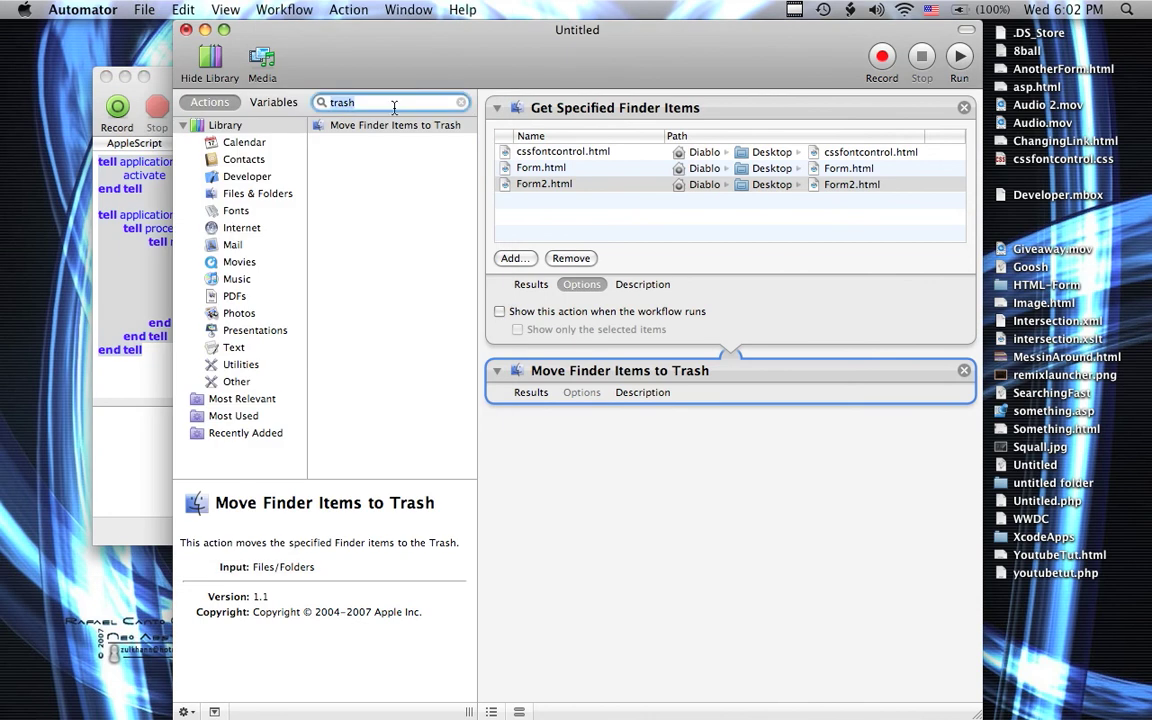
Step: Add a Run AppleScript action via an 'applescript' search and replace its placeholder with the SecureEmptyTrash code
{"action": "type", "text": "a"}
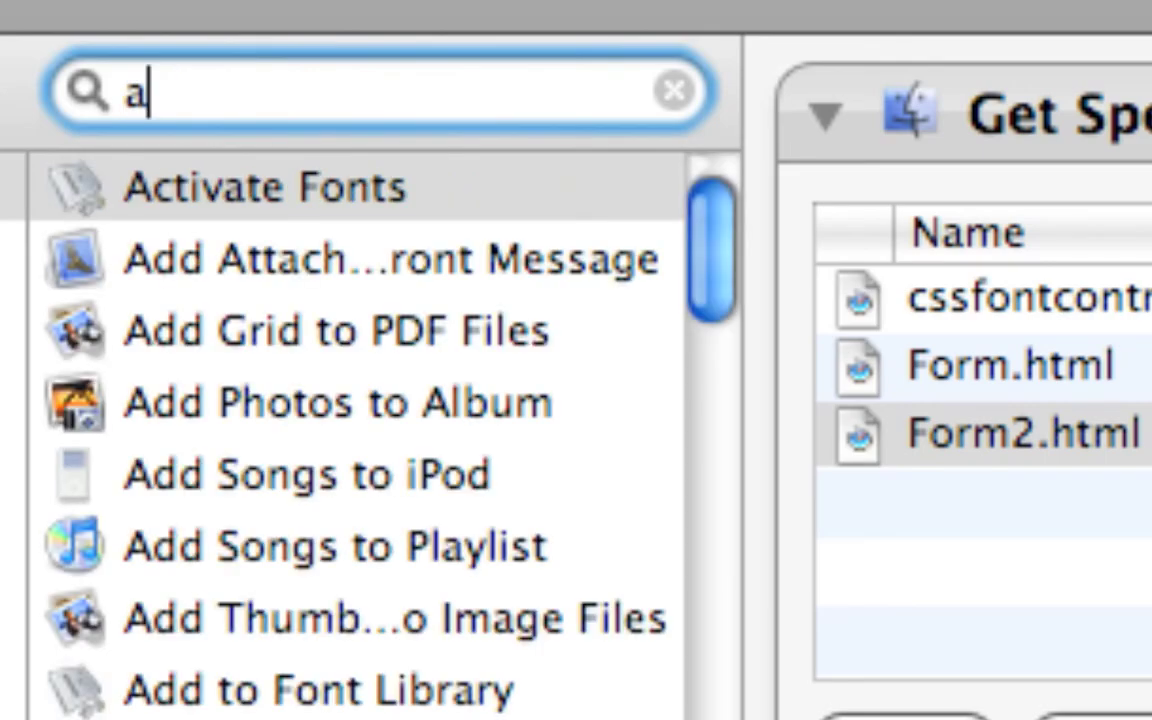
{"action": "type", "text": "pplescrip"}
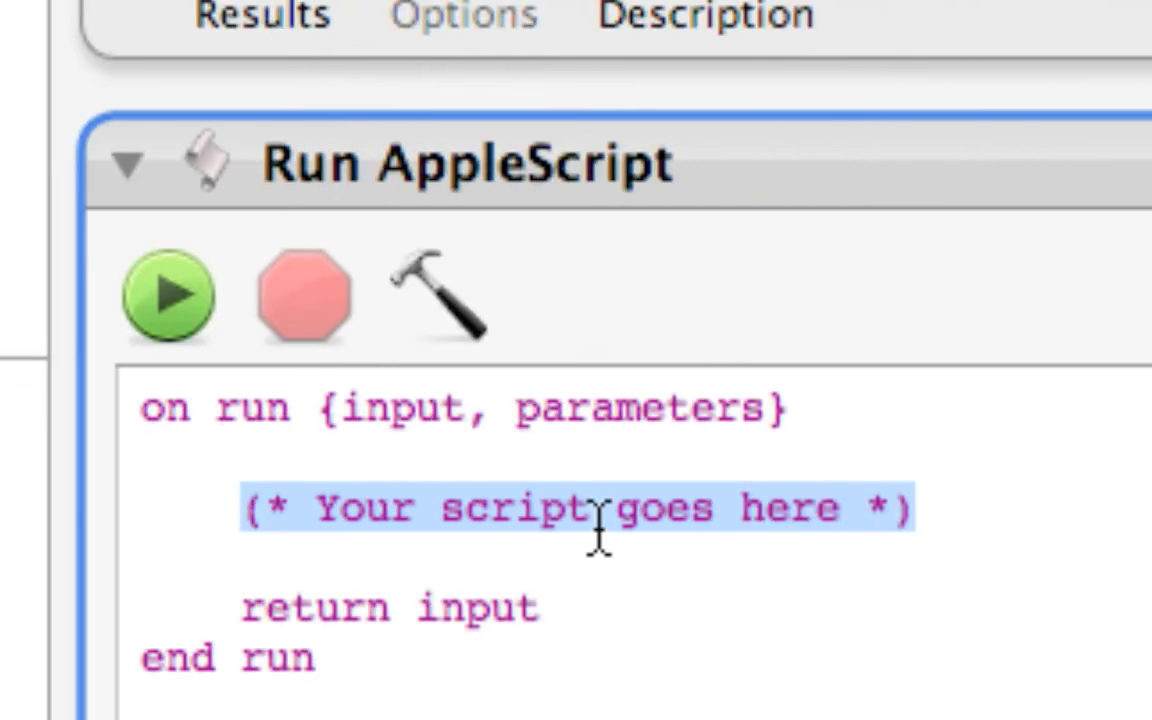
{"action": "key", "text": "Delete"}
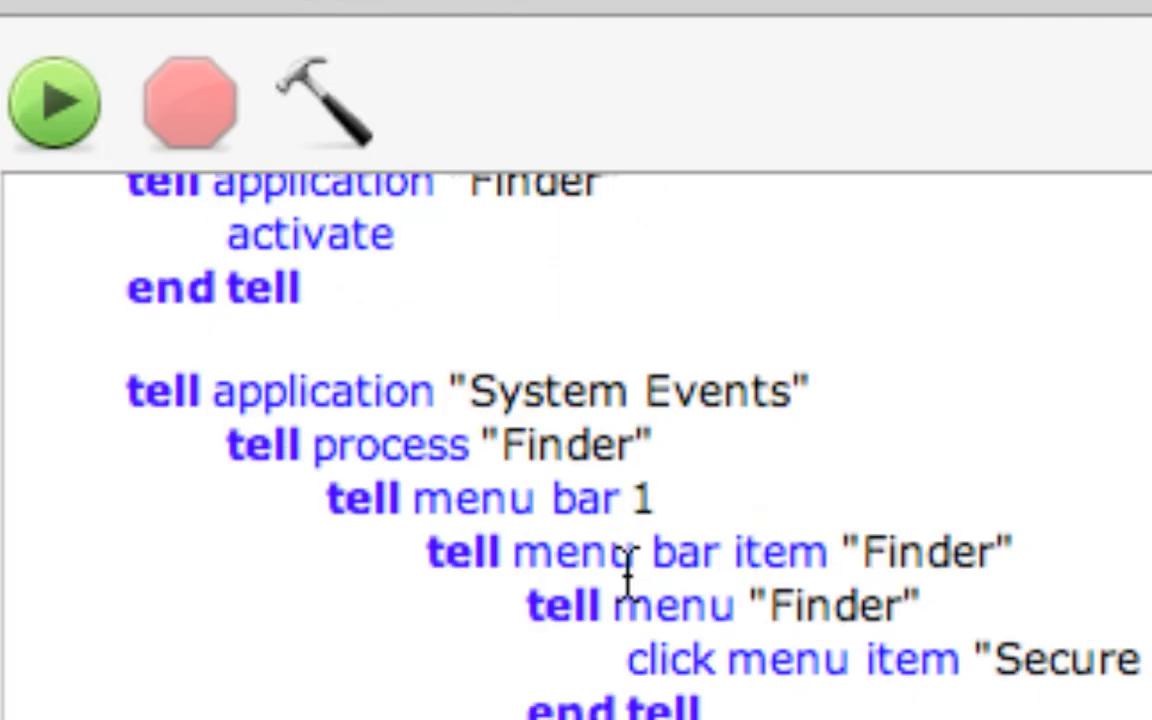
Step: Append a tell application "Disk Utility" activate end tell block after the Secure Empty Trash code
{"action": "scroll", "scroll_direction": "up", "scroll_amount": 3}
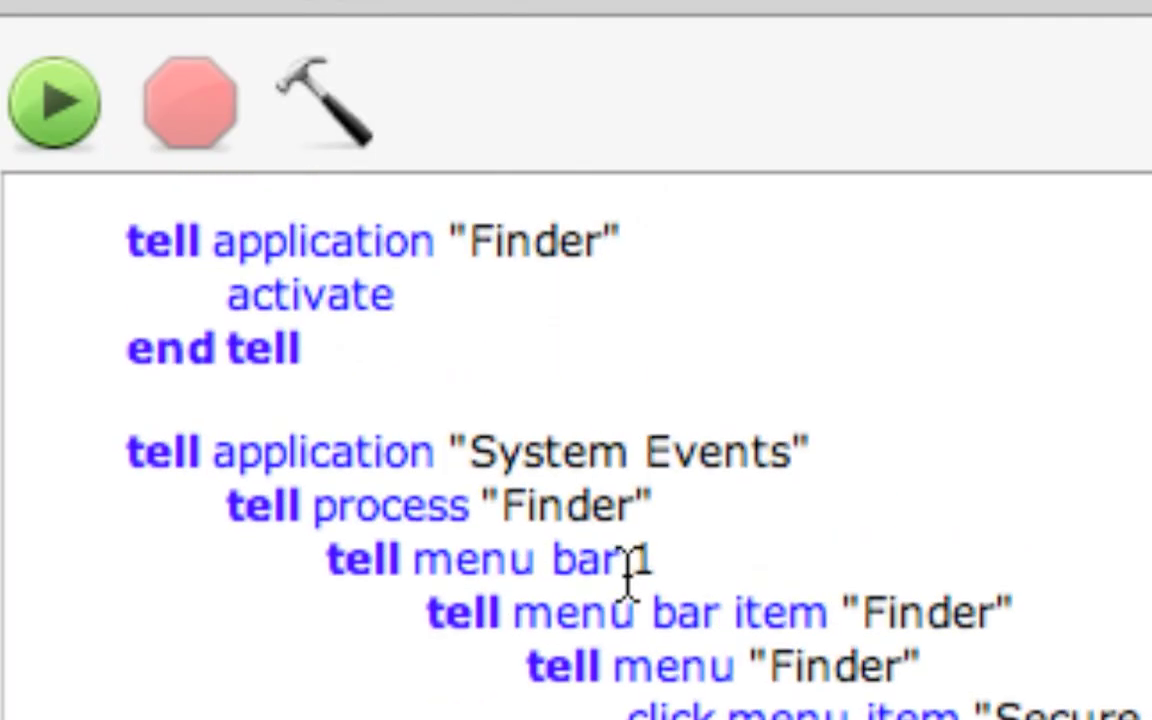
{"action": "scroll", "scroll_direction": "down", "scroll_amount": 3}
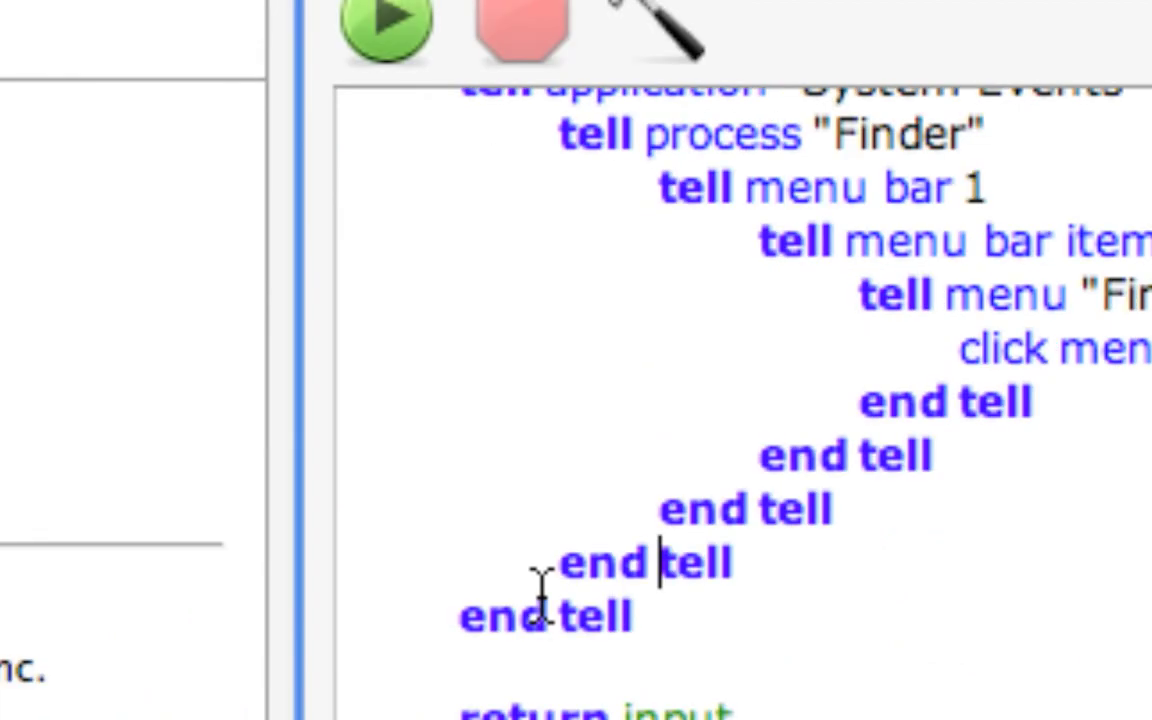
{"action": "scroll", "scroll_direction": "up", "scroll_amount": 3}
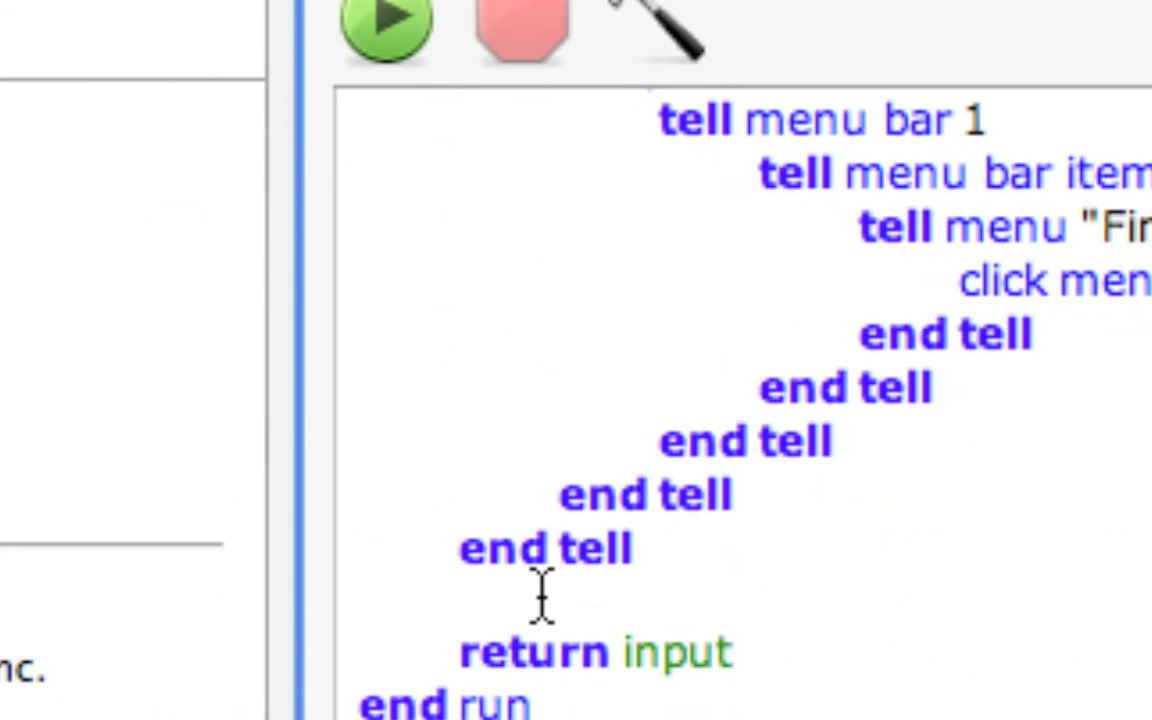
{"action": "type", "text": "tell"}
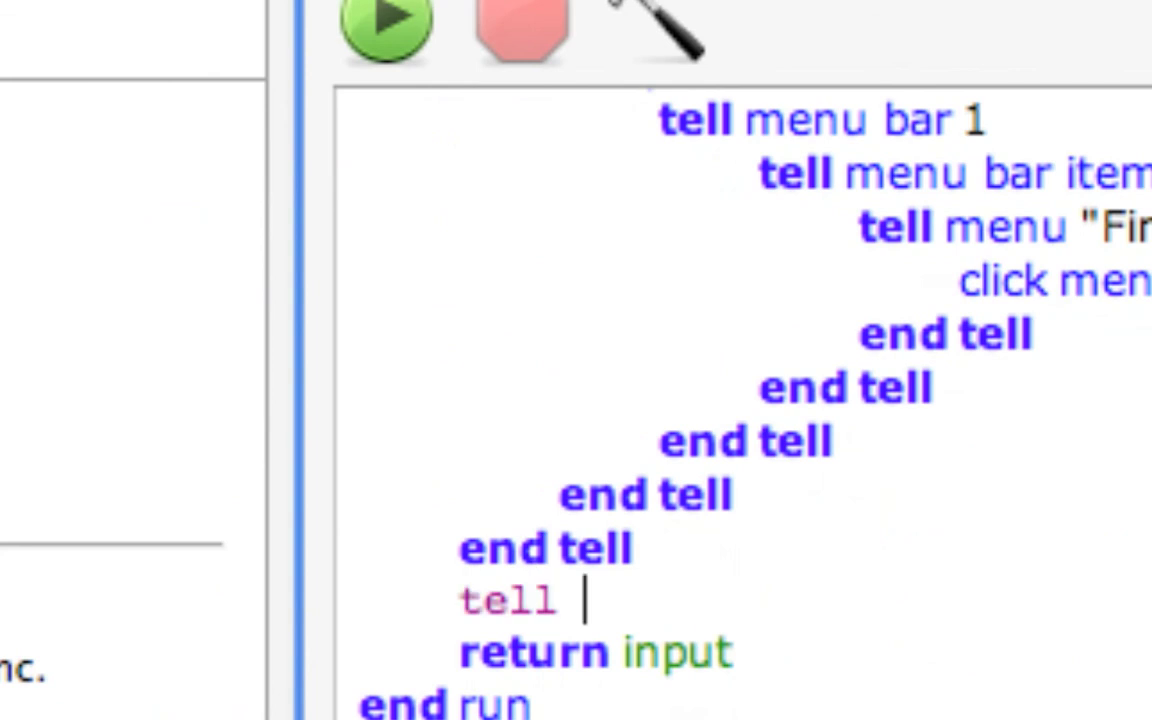
{"action": "type", "text": "application \"Disk"}
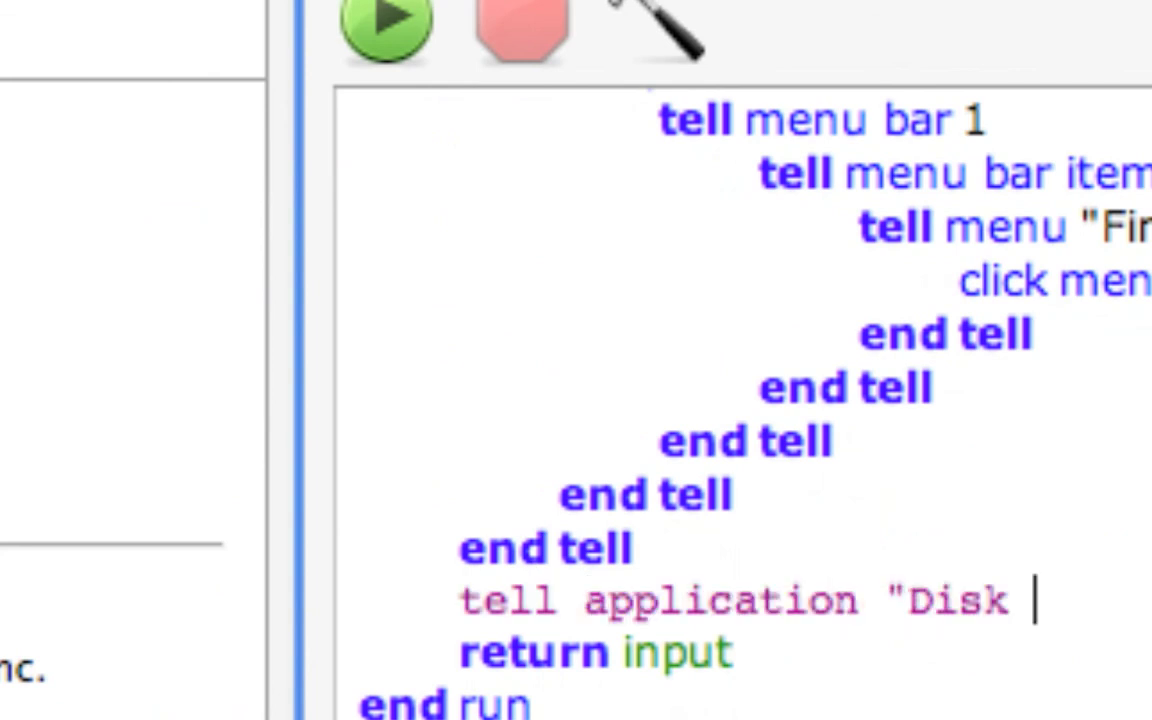
{"action": "type", "text": "Utili"}
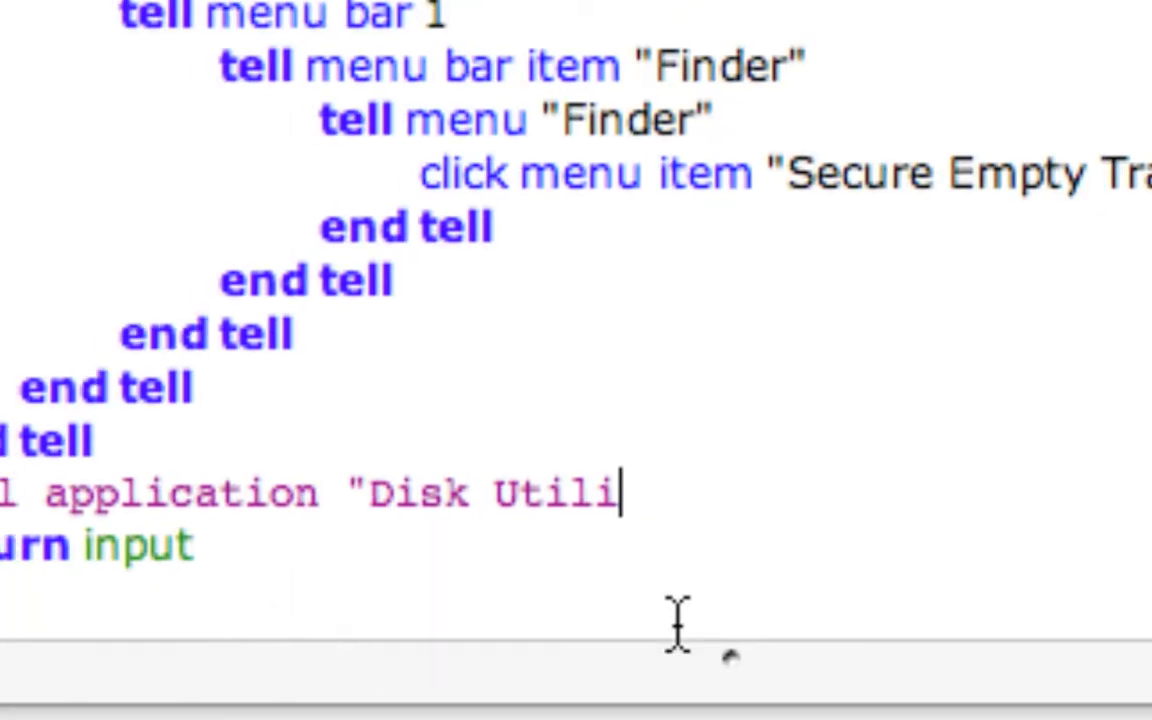
{"action": "type", "text": "ty\""}
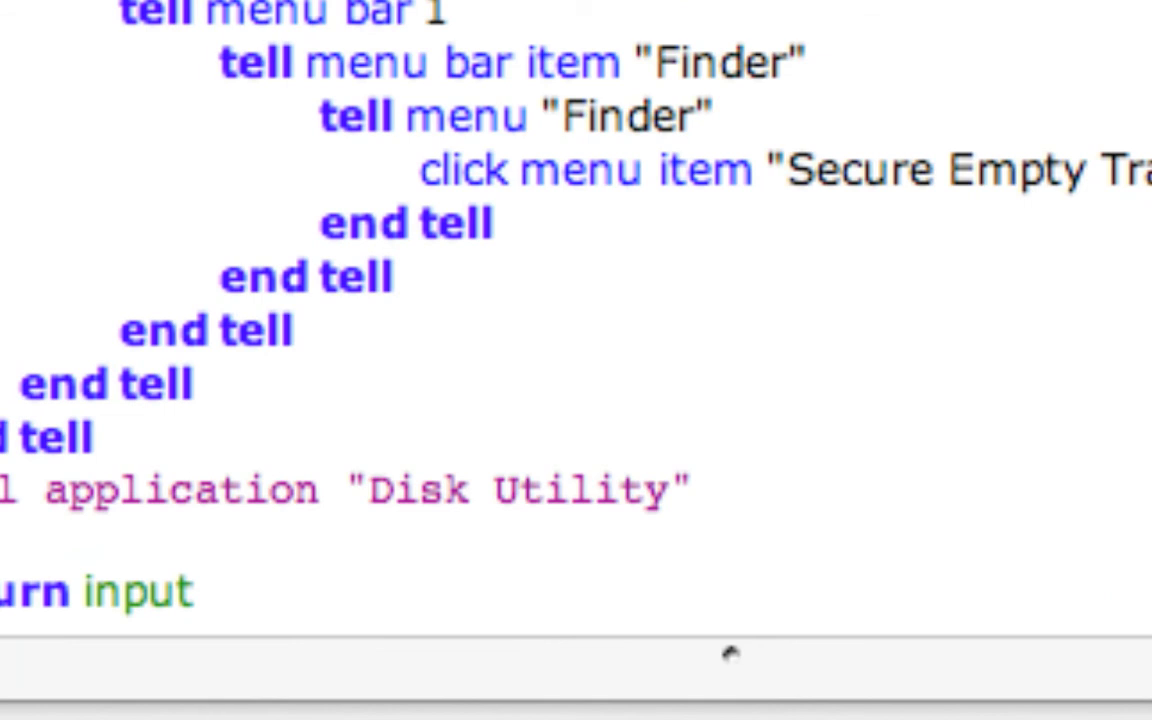
{"action": "type", "text": "a"}
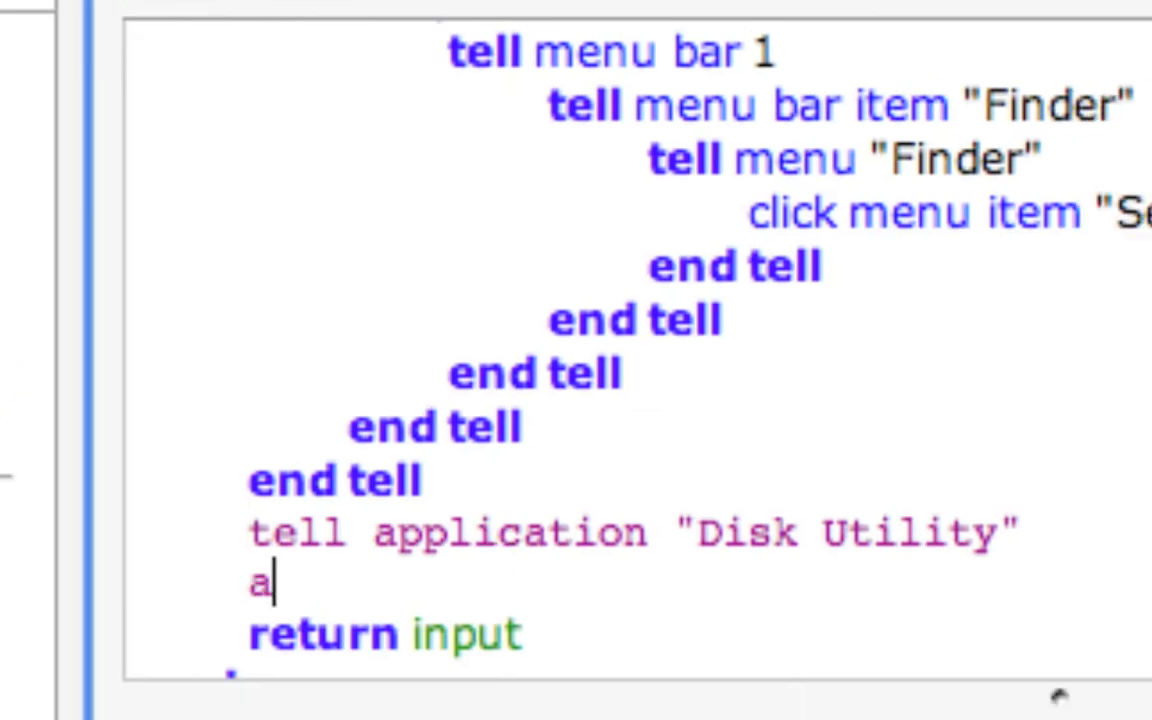
{"action": "type", "text": "ctivate"}
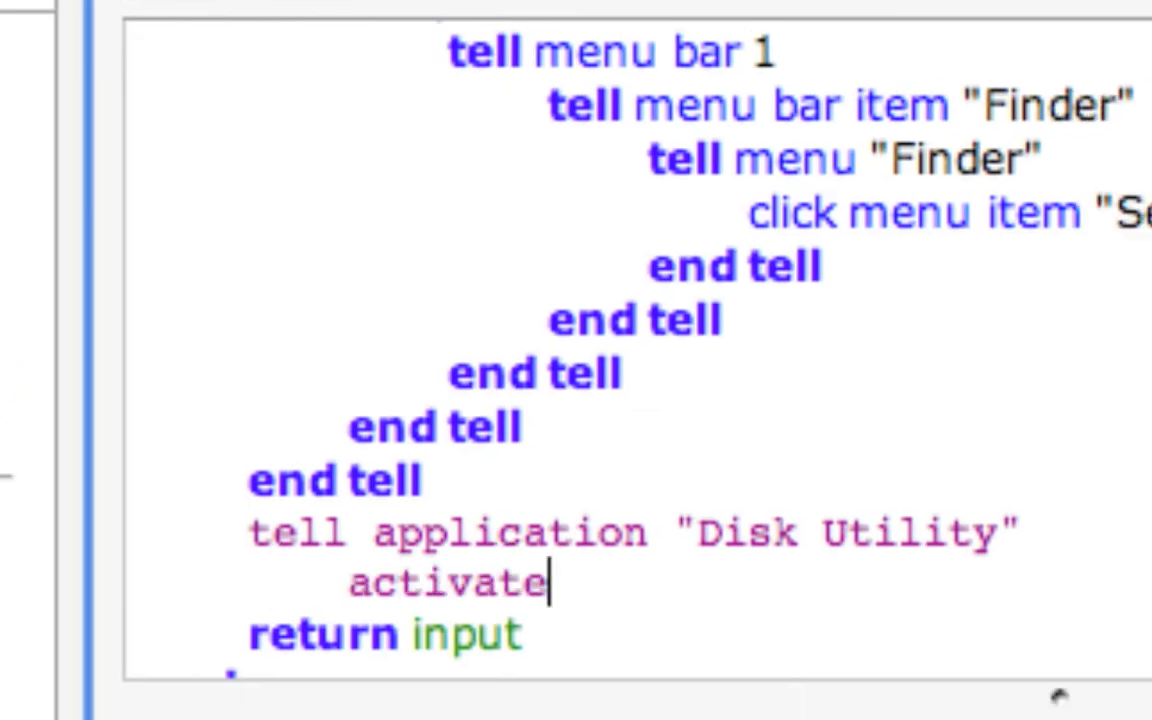
{"action": "type", "text": "end tell"}
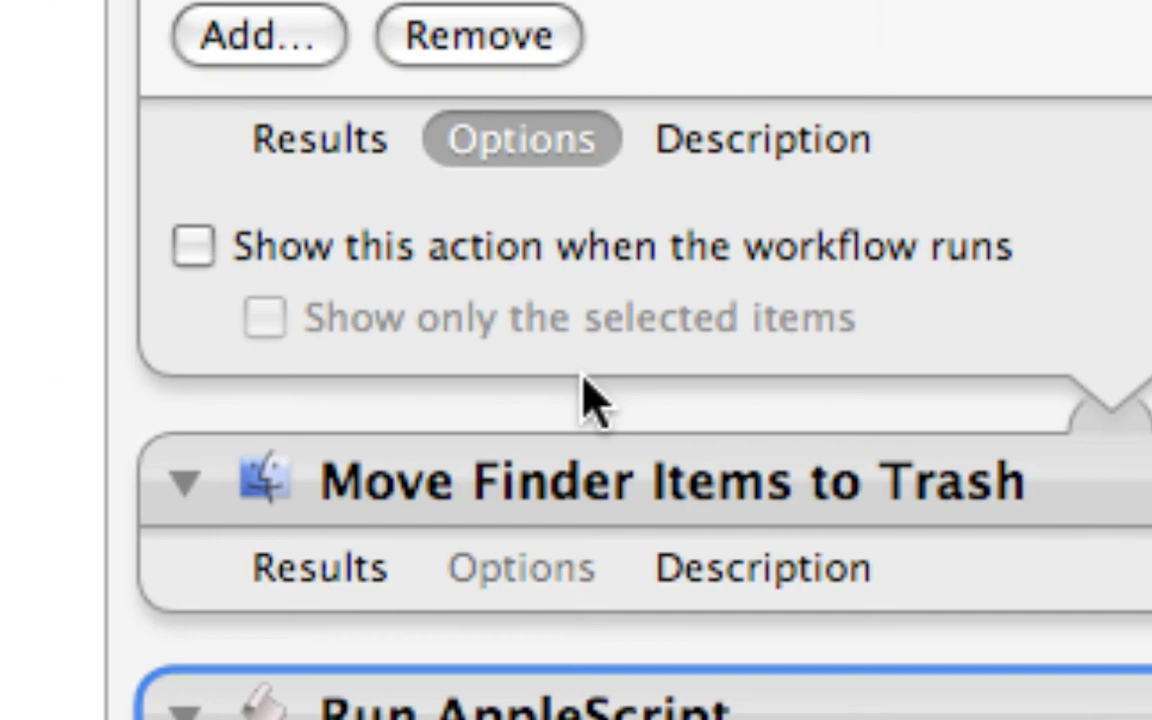
{"action": "scroll", "scroll_direction": "down", "scroll_amount": 3}
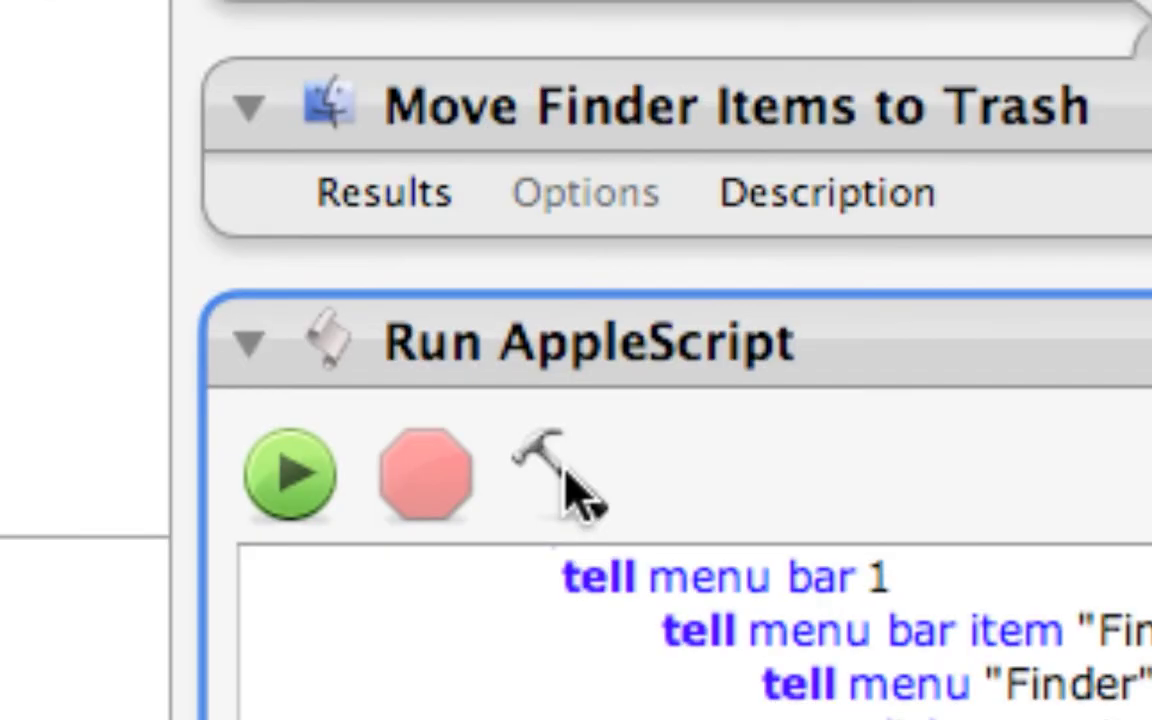
{"action": "scroll", "scroll_direction": "down", "scroll_amount": 3}
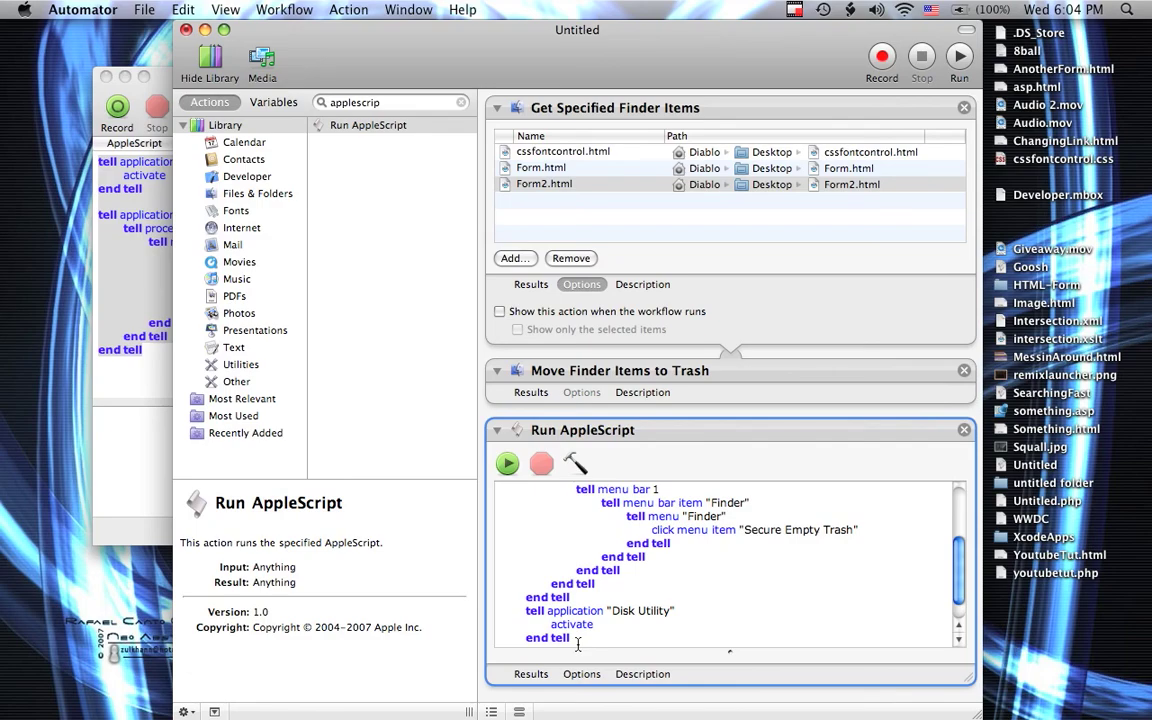
{"action": "mouse_move", "coordinate": [444, 376]}
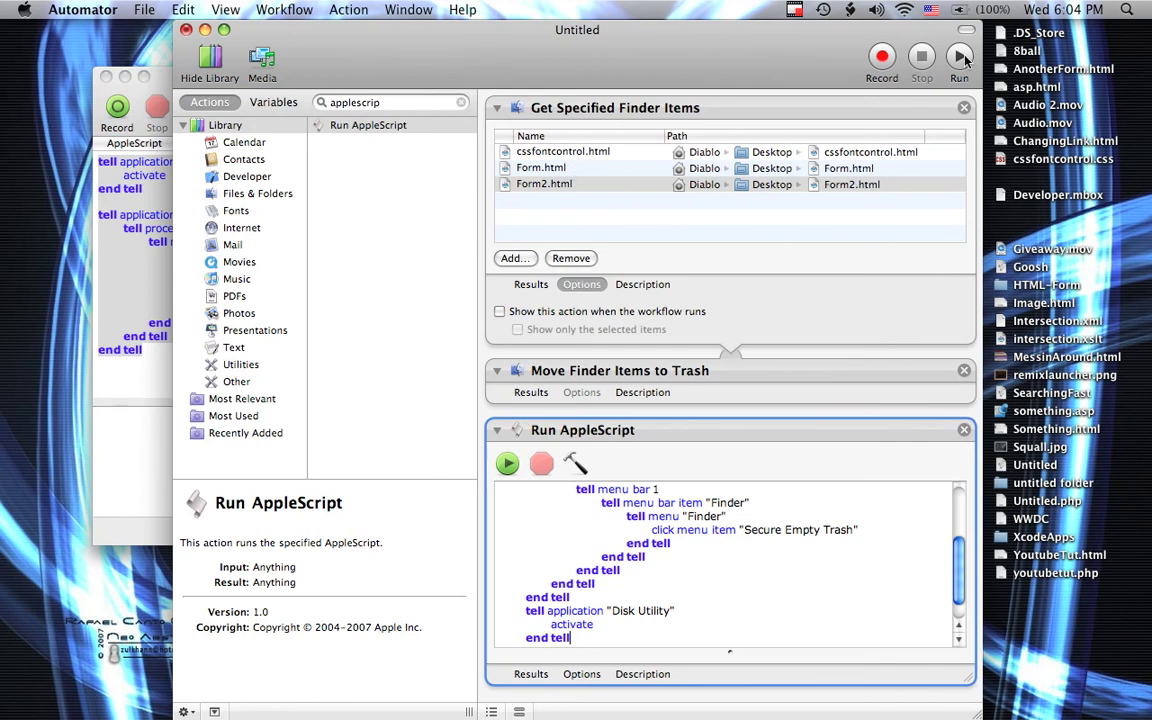
Step: Run the workflow to completion so Disk Utility comes to the front
{"action": "left_click", "coordinate": [958, 56]}
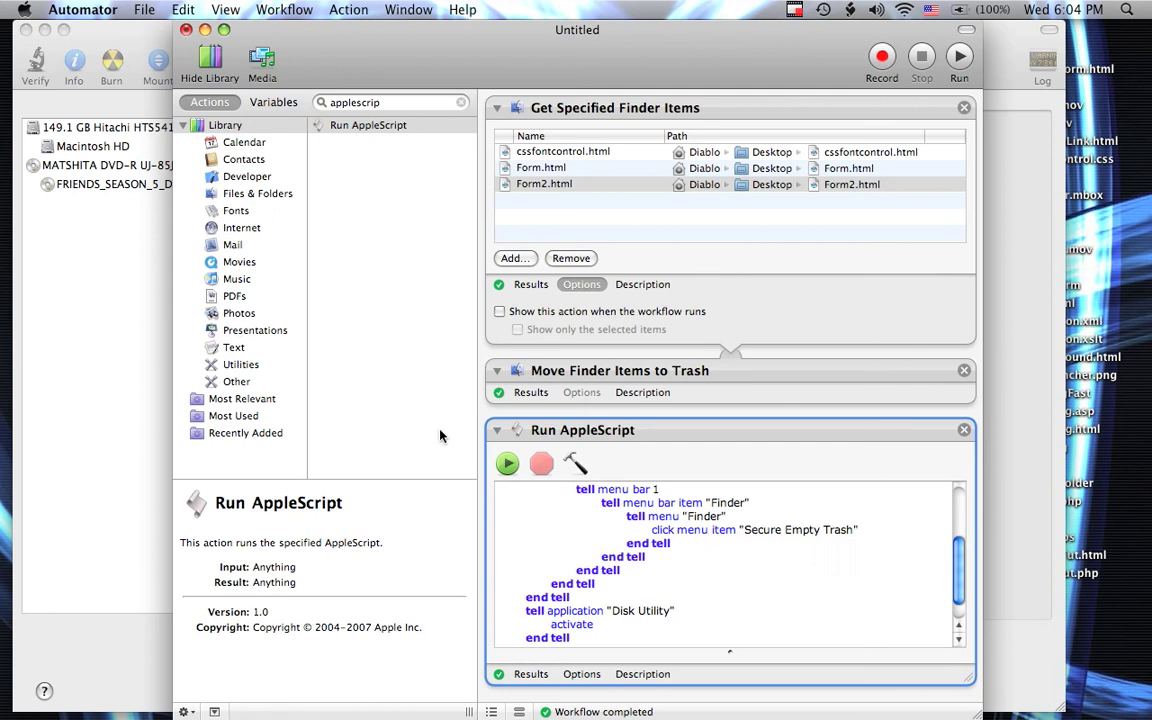
{"action": "mouse_move", "coordinate": [556, 704]}
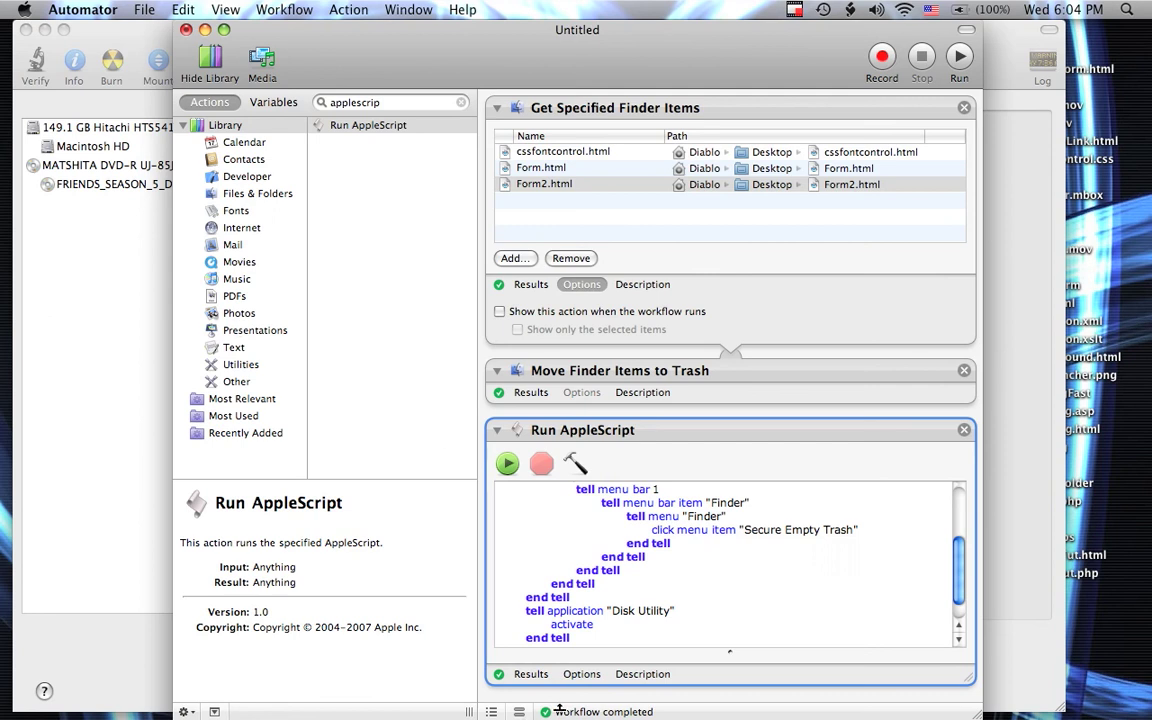
{"action": "mouse_move", "coordinate": [532, 704]}
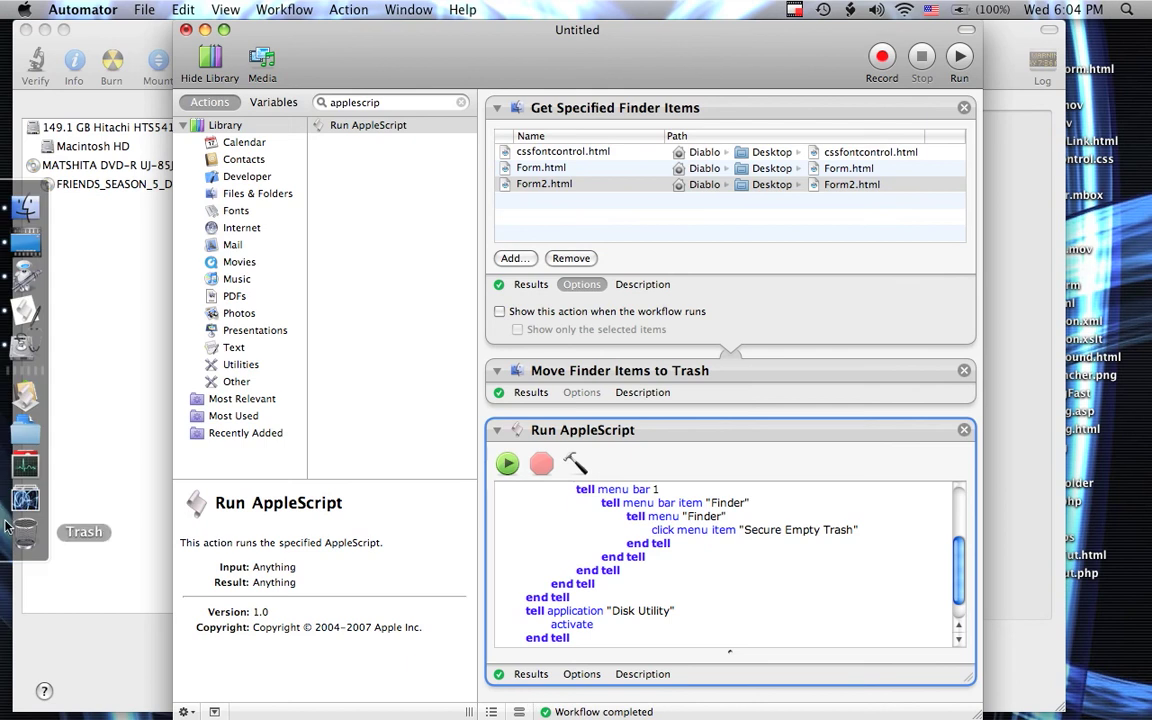
{"action": "mouse_move", "coordinate": [500, 330]}
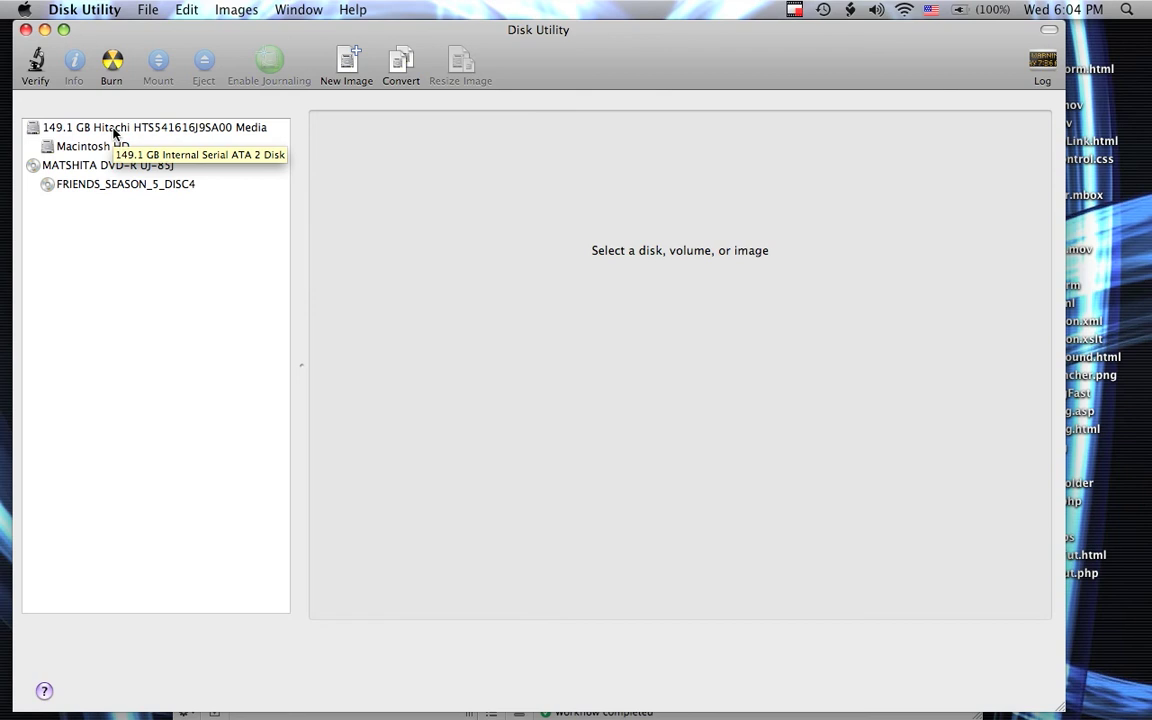
Step: Select the 149.1 GB Hitachi disk to show its First Aid details
{"action": "left_click", "coordinate": [154, 128]}
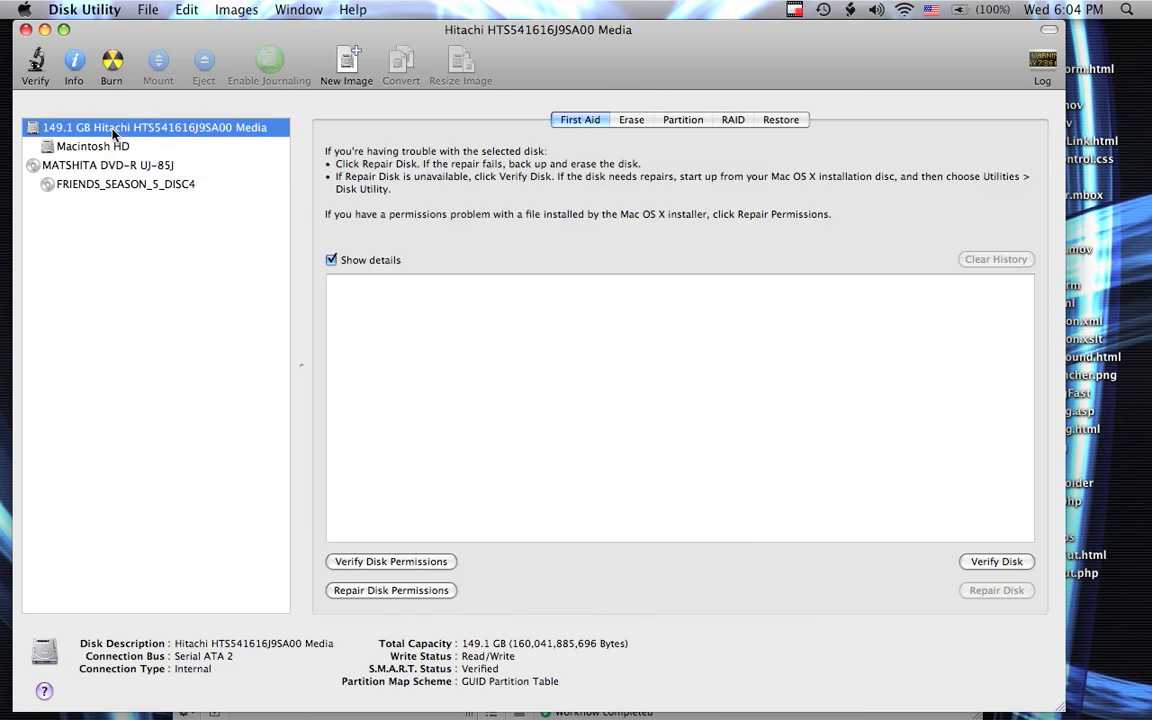
{"action": "mouse_move", "coordinate": [260, 180]}
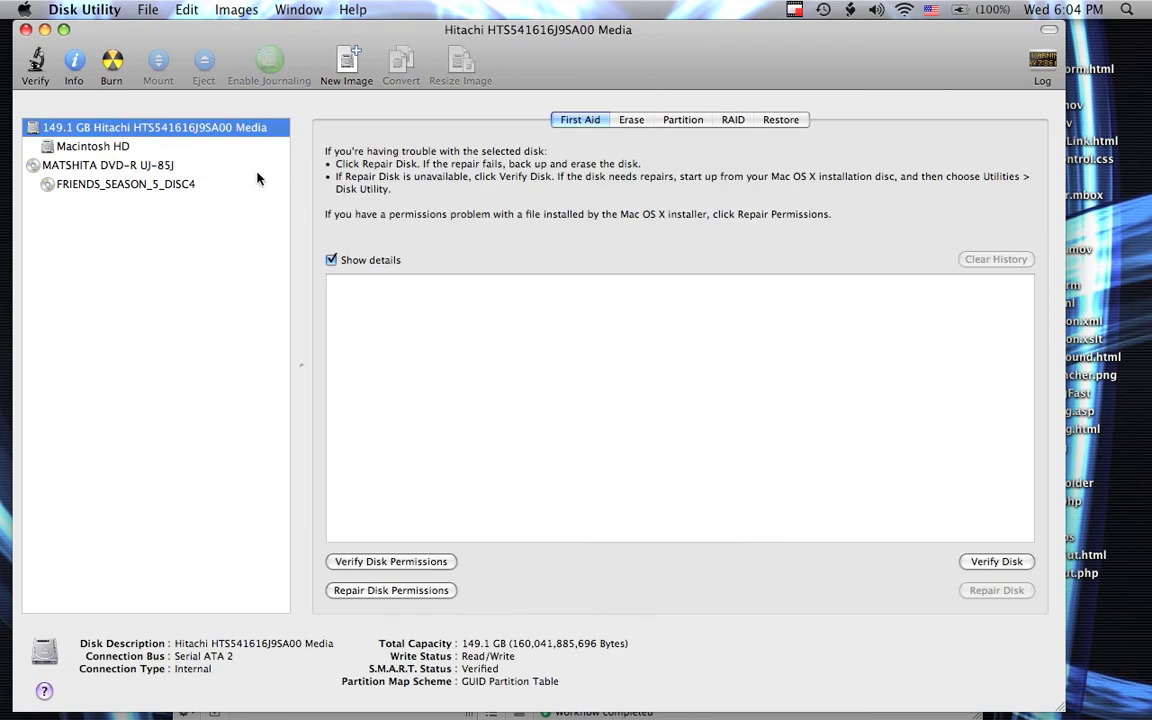
{"action": "mouse_move", "coordinate": [308, 222]}
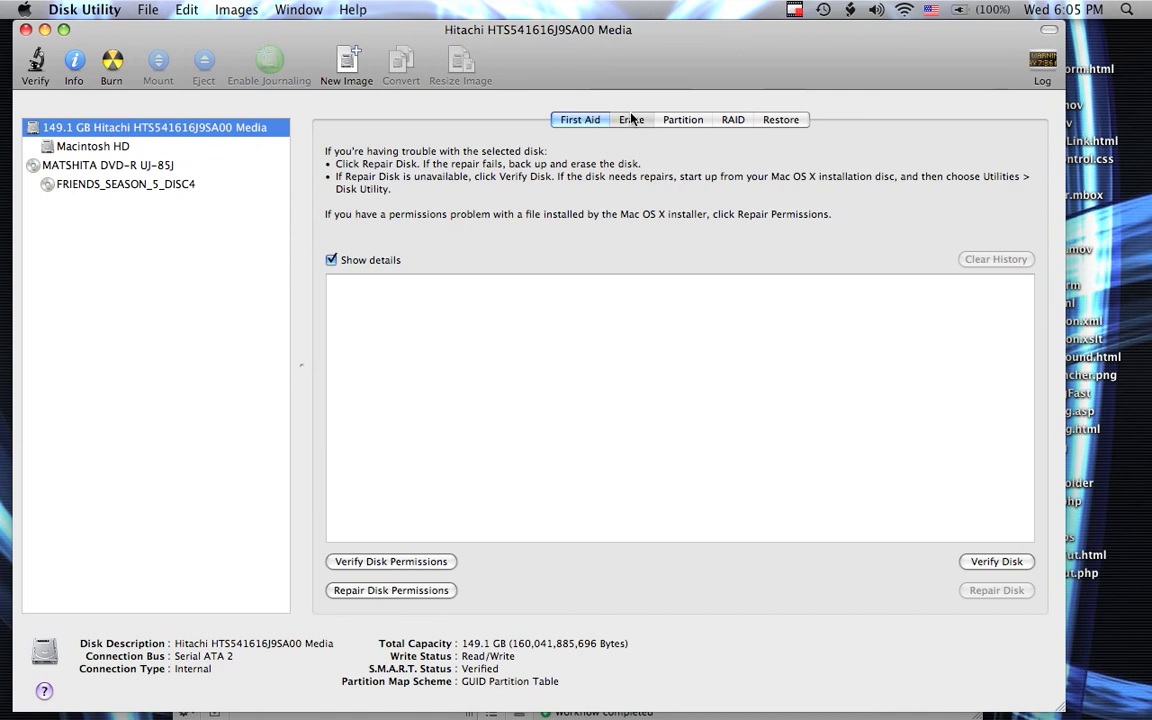
Step: Show the Erase options and select the Macintosh HD volume
{"action": "left_click", "coordinate": [632, 120]}
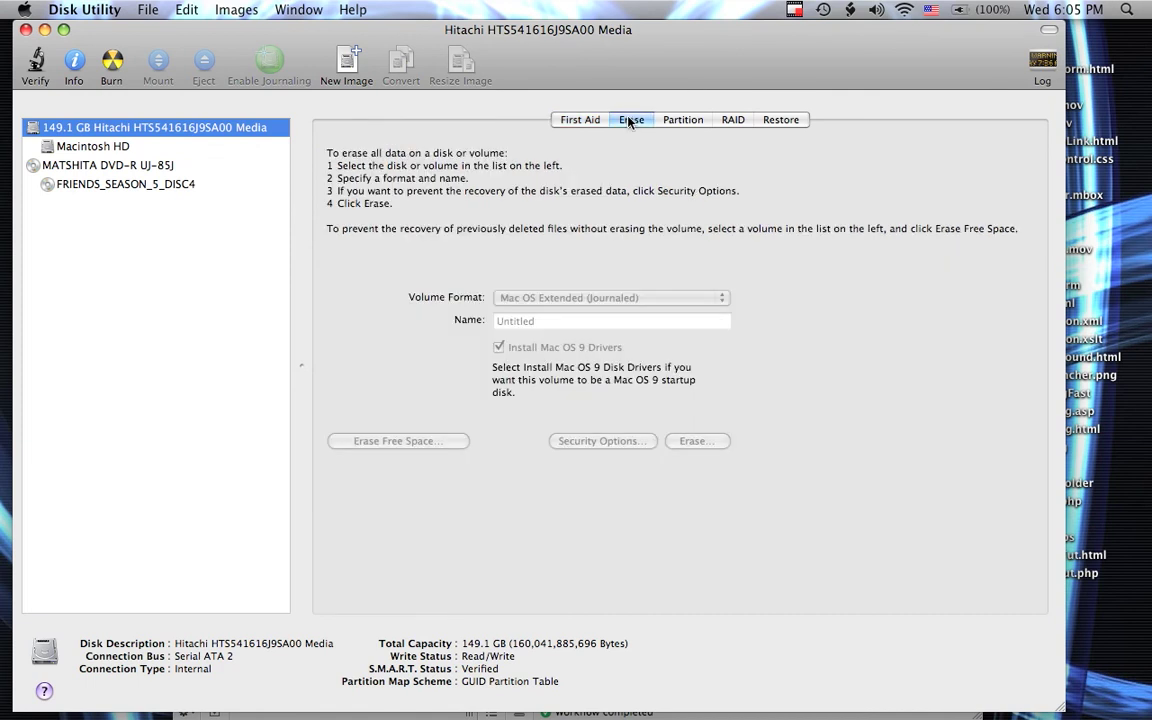
{"action": "mouse_move", "coordinate": [148, 154]}
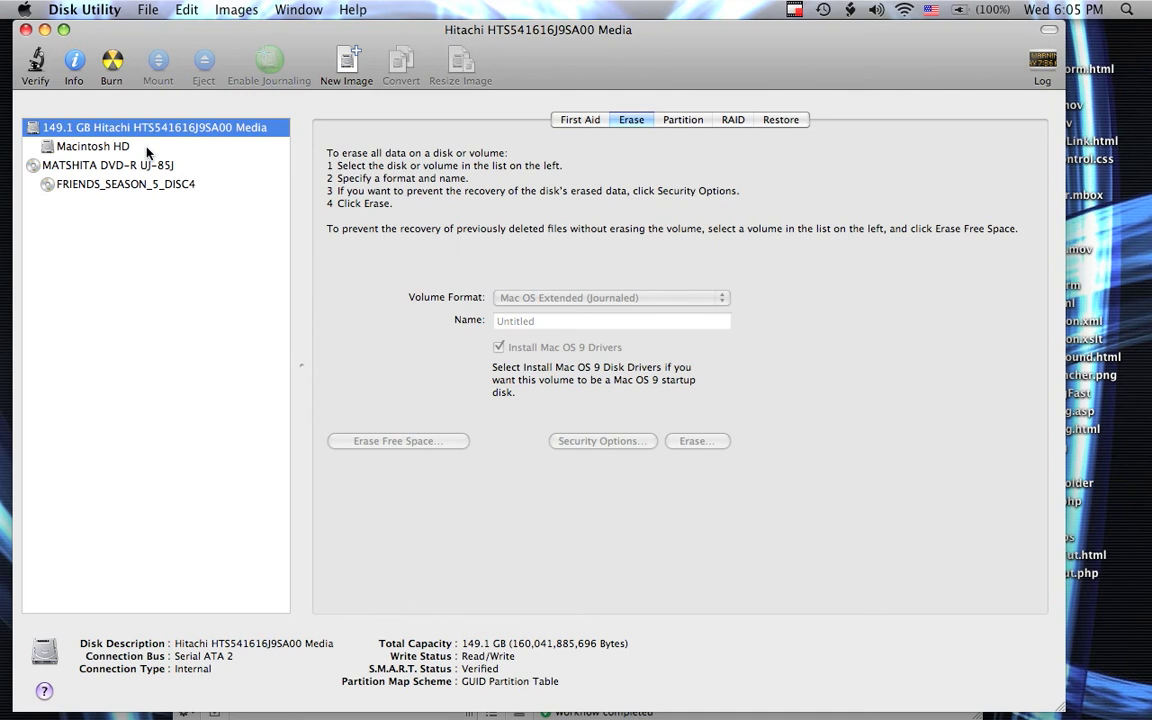
{"action": "mouse_move", "coordinate": [92, 146]}
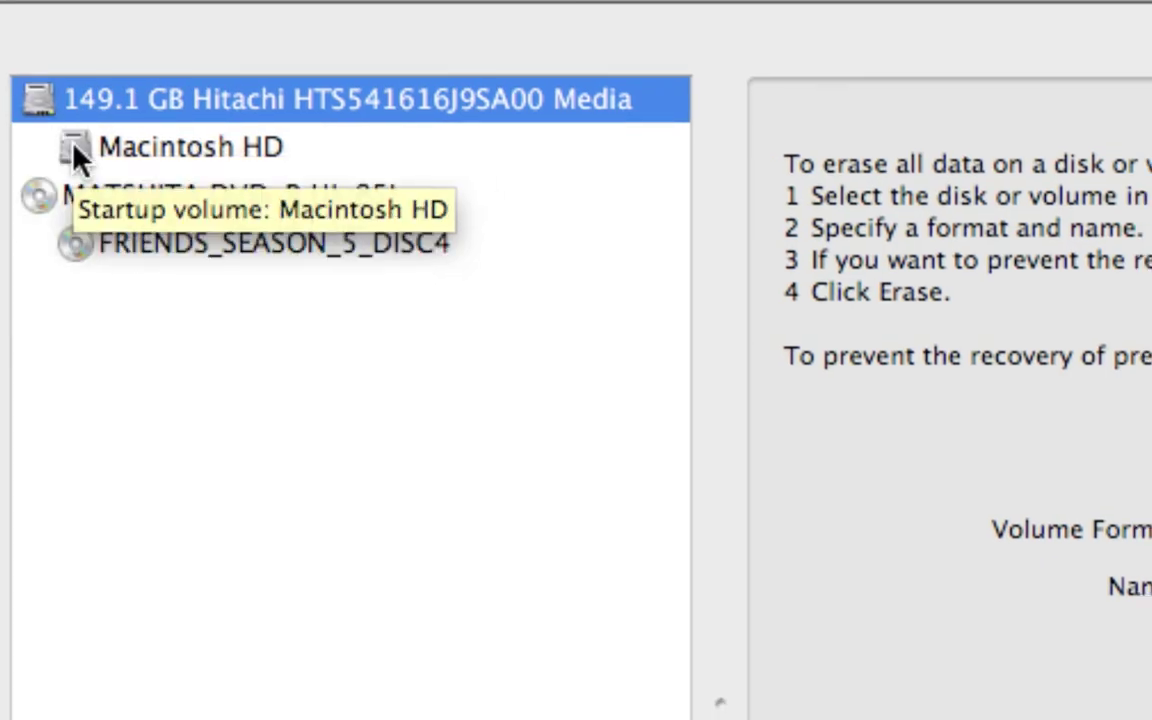
{"action": "left_click", "coordinate": [190, 148]}
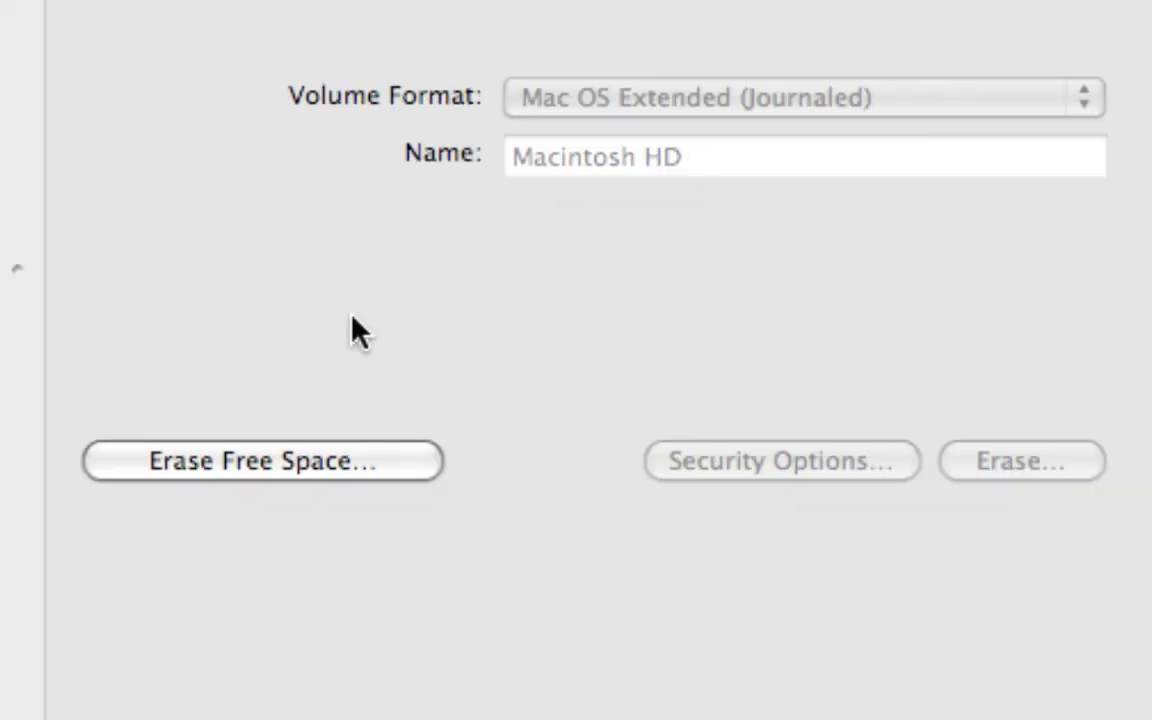
Step: Bring up the Erase Free Space Options sheet for Macintosh HD with Zero Out Deleted Files chosen
{"action": "left_click", "coordinate": [262, 460]}
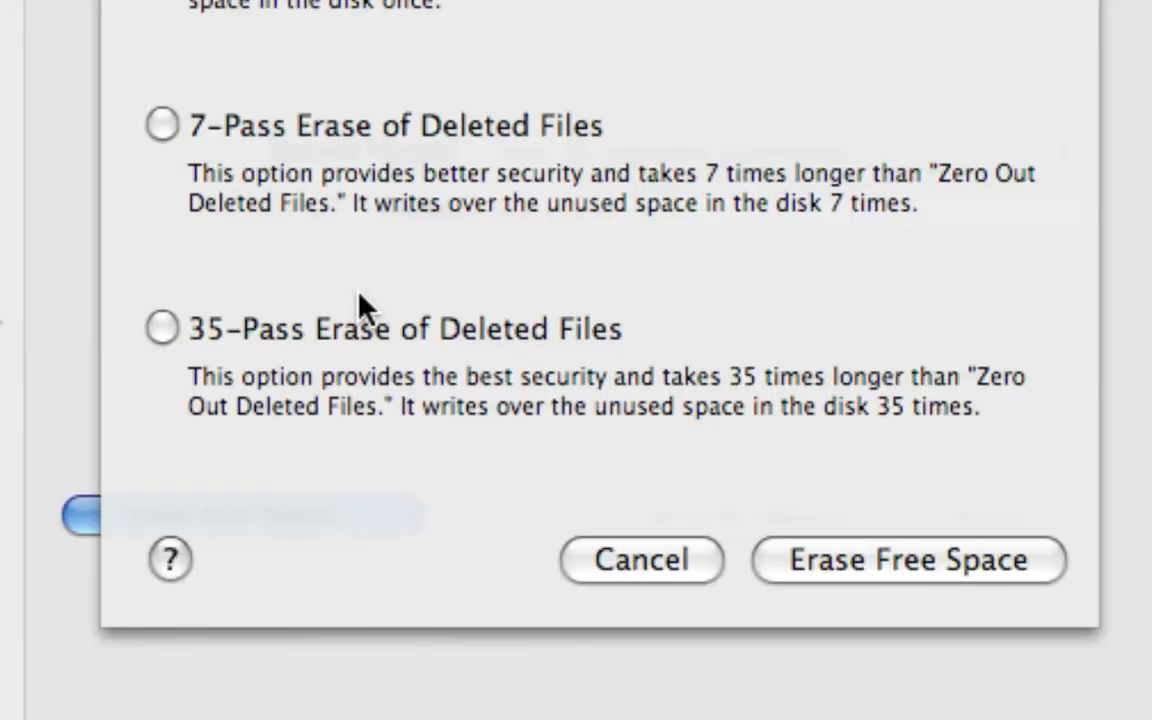
{"action": "scroll", "scroll_direction": "up", "scroll_amount": 3}
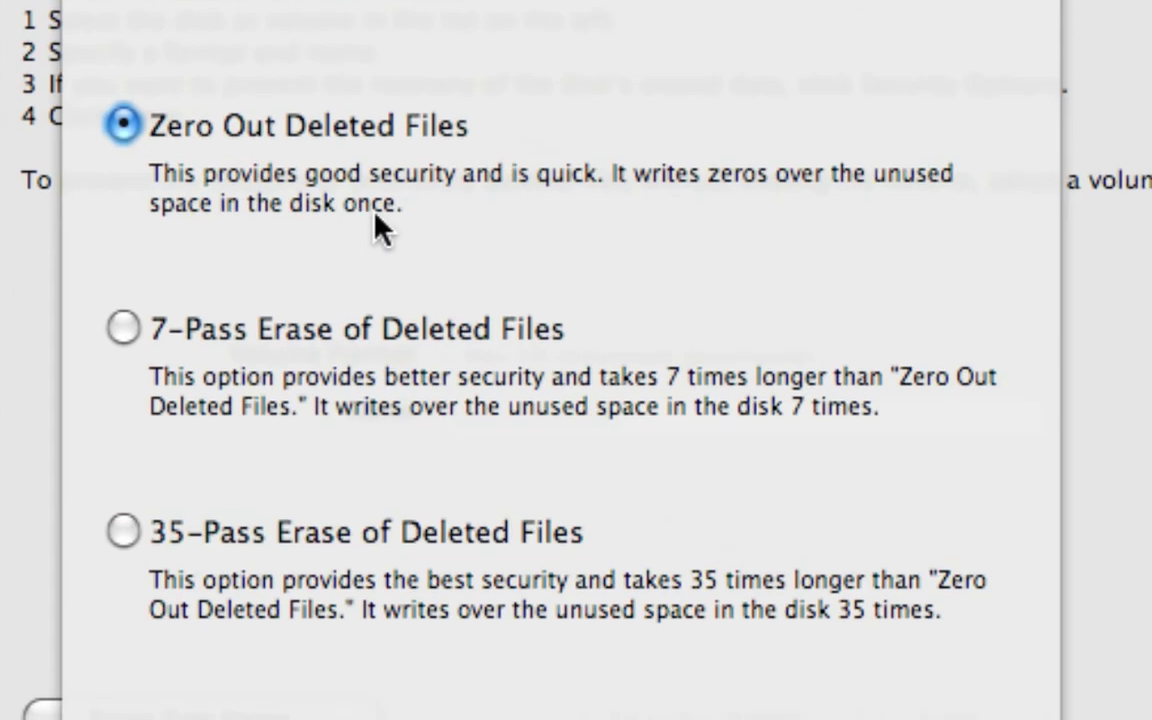
{"action": "scroll", "scroll_direction": "up", "scroll_amount": 3}
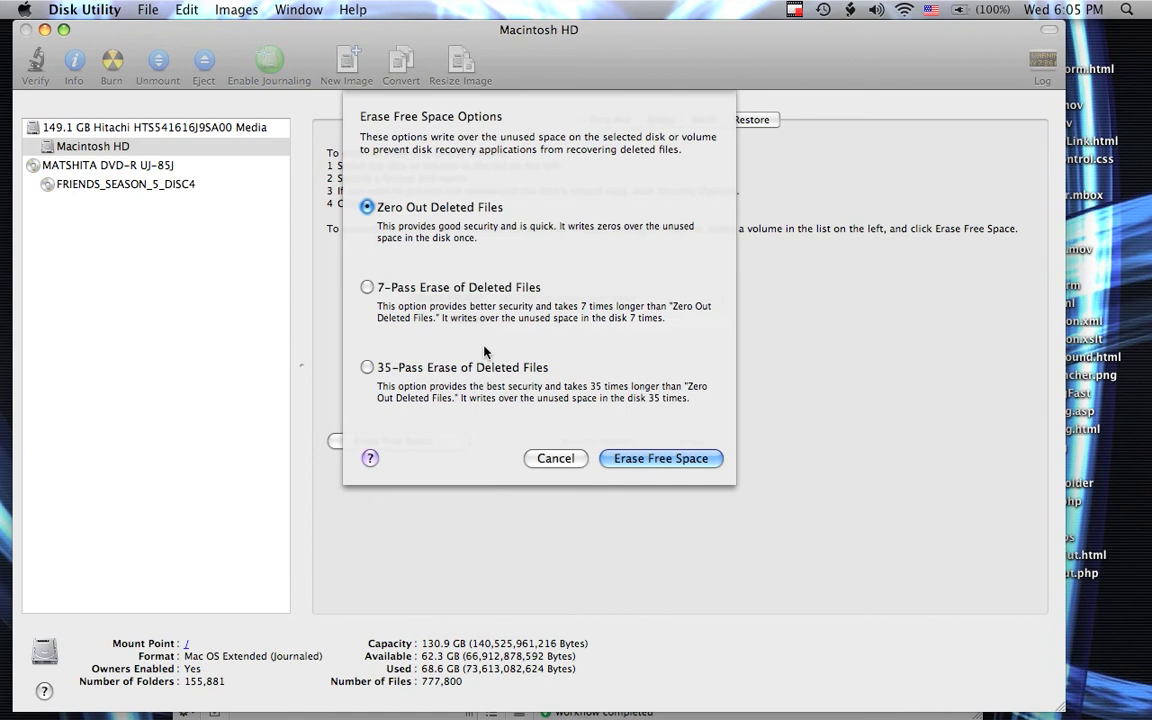
{"action": "mouse_move", "coordinate": [490, 470]}
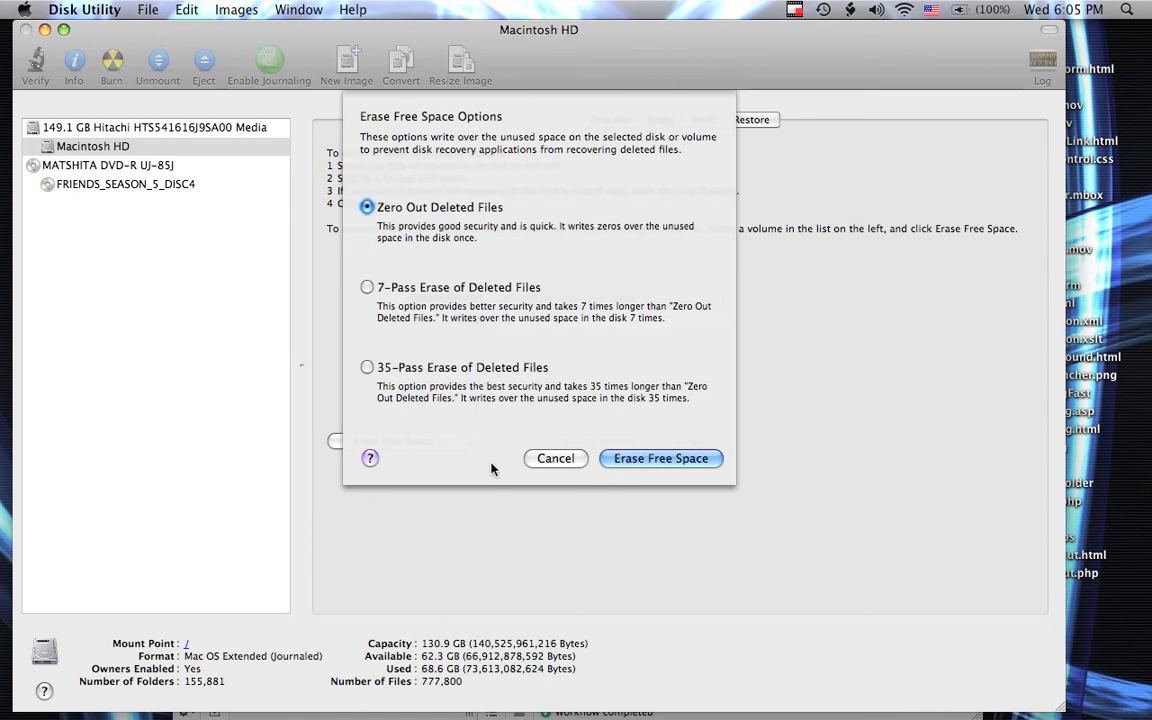
{"action": "mouse_move", "coordinate": [496, 308]}
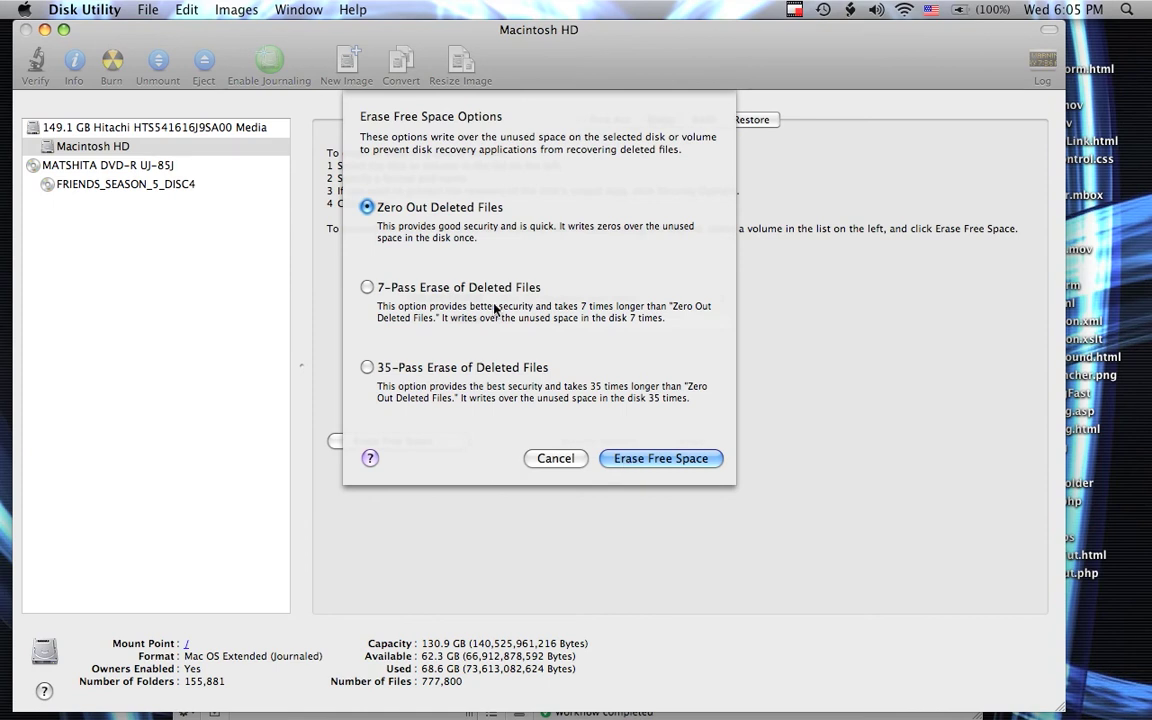
{"action": "mouse_move", "coordinate": [452, 324]}
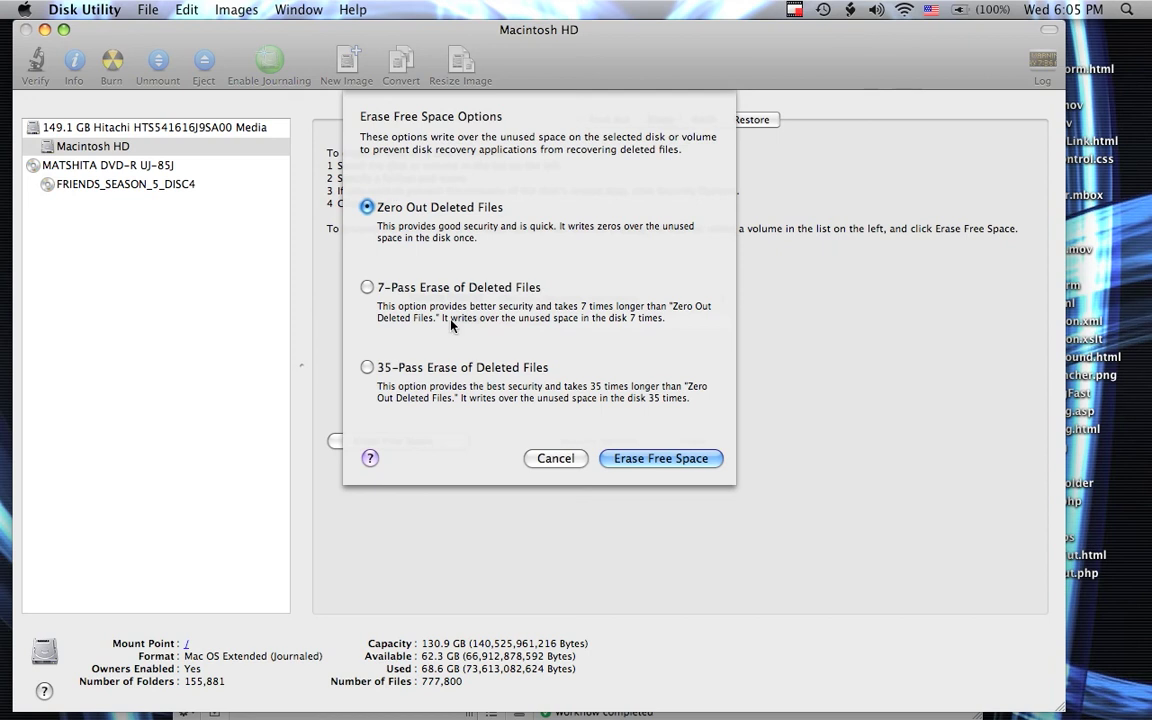
{"action": "mouse_move", "coordinate": [490, 394]}
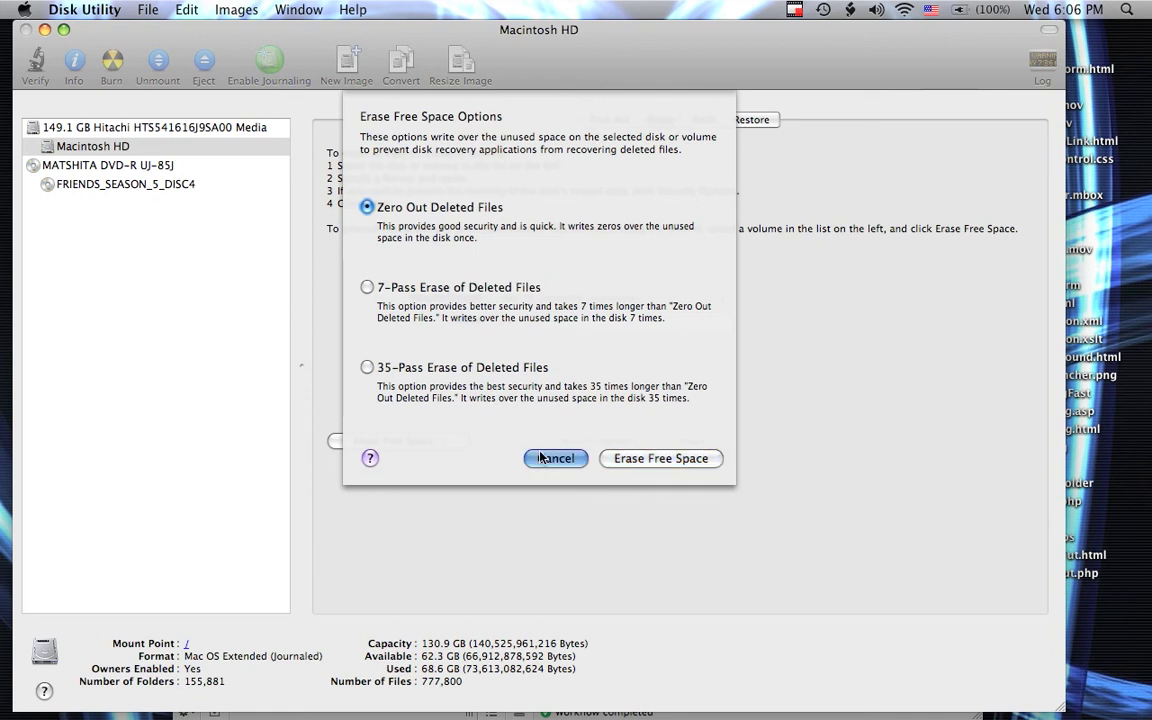
Step: Cancel the Erase Free Space Options sheet without erasing anything
{"action": "left_click", "coordinate": [556, 458]}
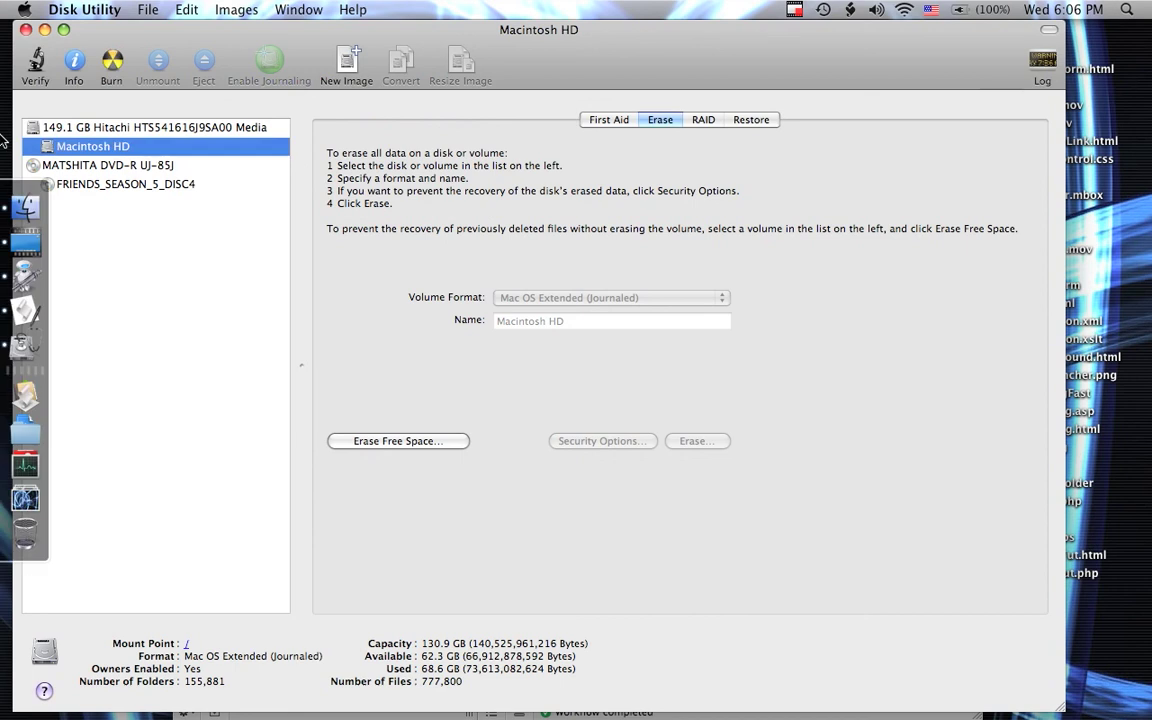
{"action": "mouse_move", "coordinate": [24, 276]}
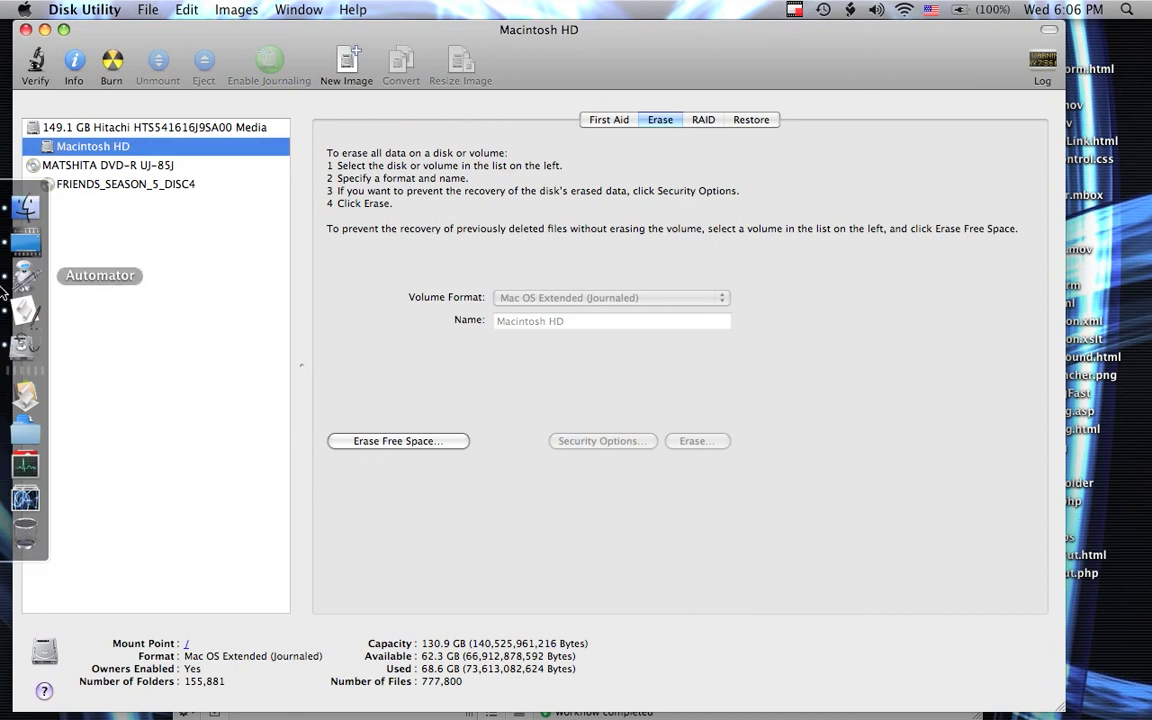
{"action": "mouse_move", "coordinate": [294, 198]}
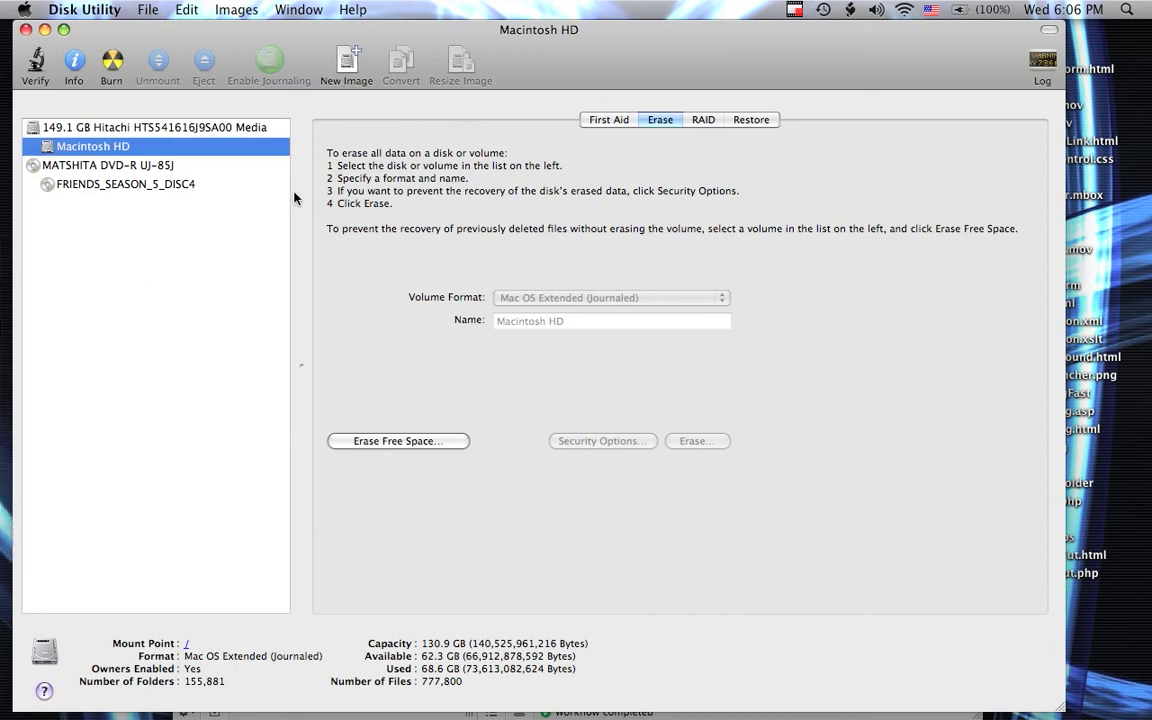
{"action": "mouse_move", "coordinate": [108, 144]}
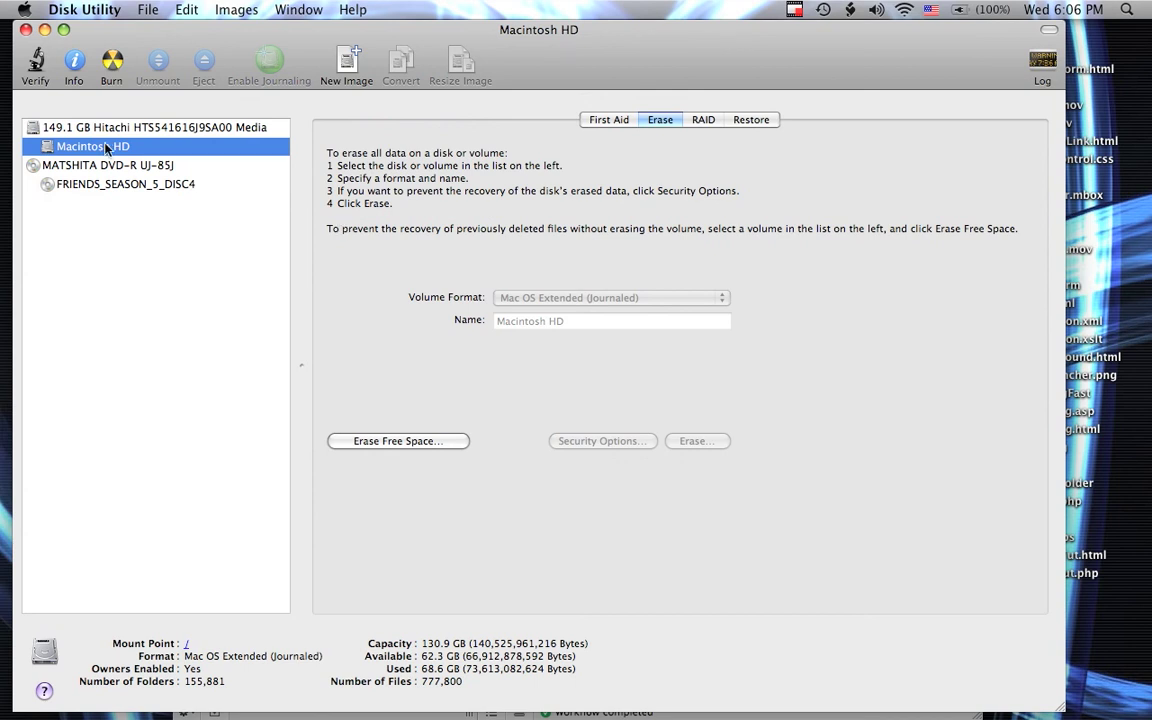
{"action": "mouse_move", "coordinate": [92, 146]}
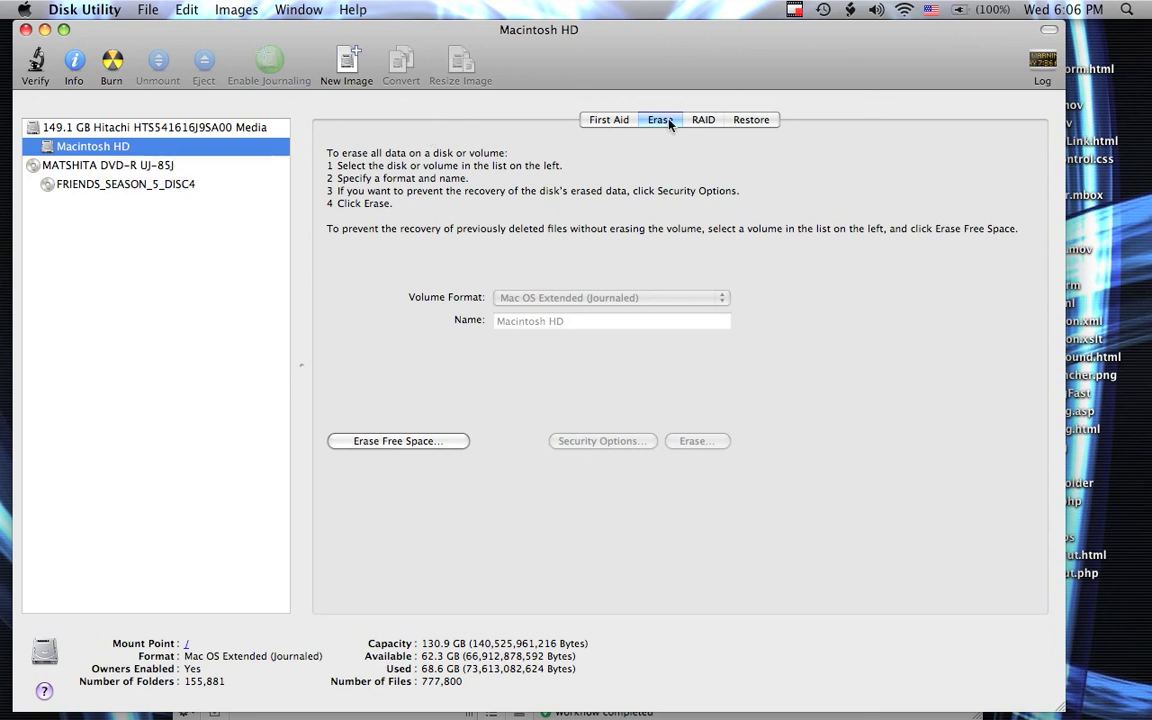
{"action": "mouse_move", "coordinate": [404, 442]}
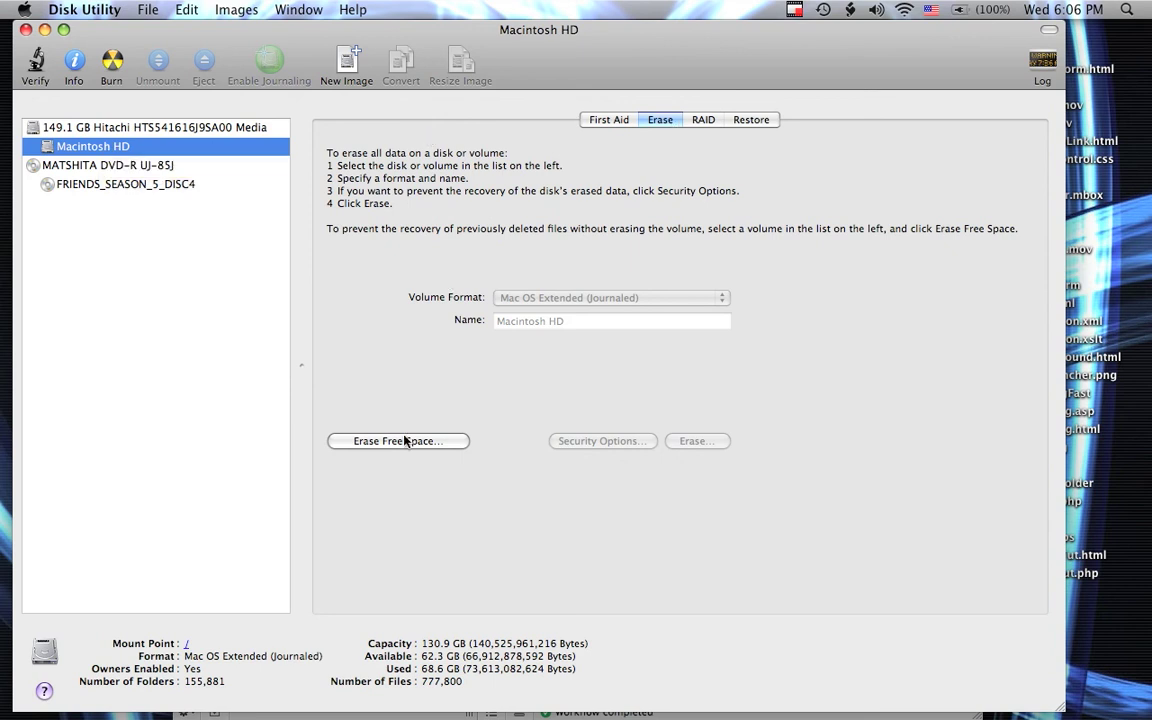
{"action": "mouse_move", "coordinate": [56, 316]}
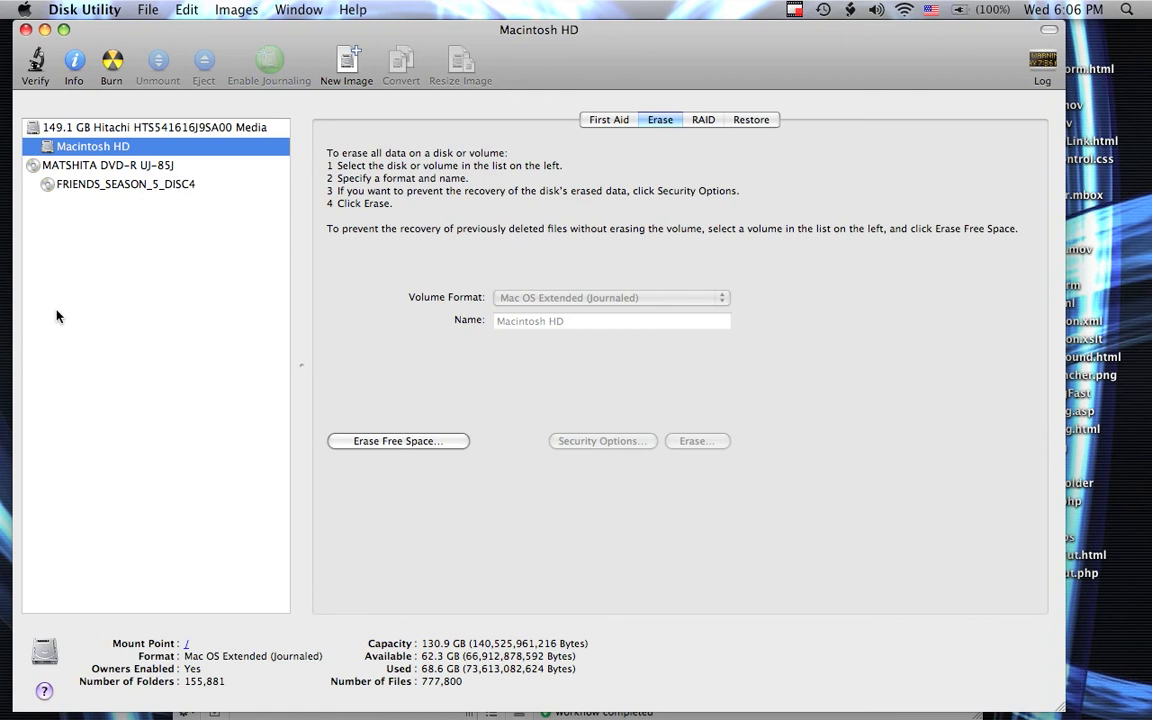
{"action": "mouse_move", "coordinate": [24, 310]}
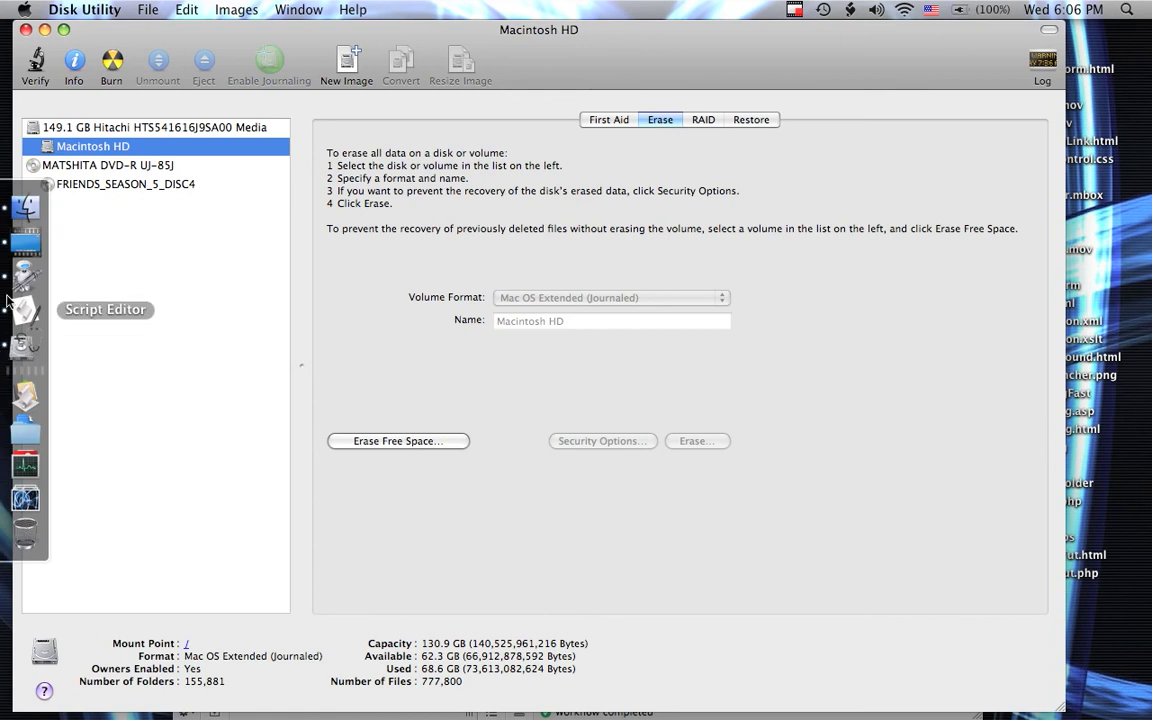
{"action": "mouse_move", "coordinate": [24, 280]}
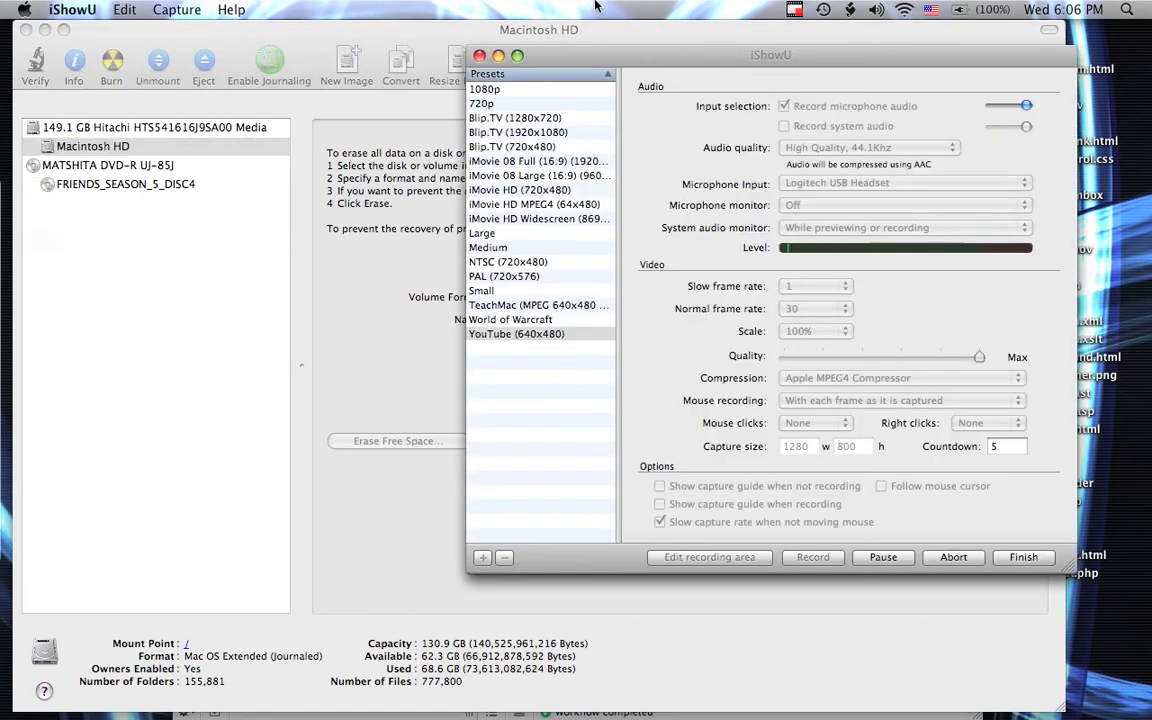
{"action": "left_click", "coordinate": [796, 8]}
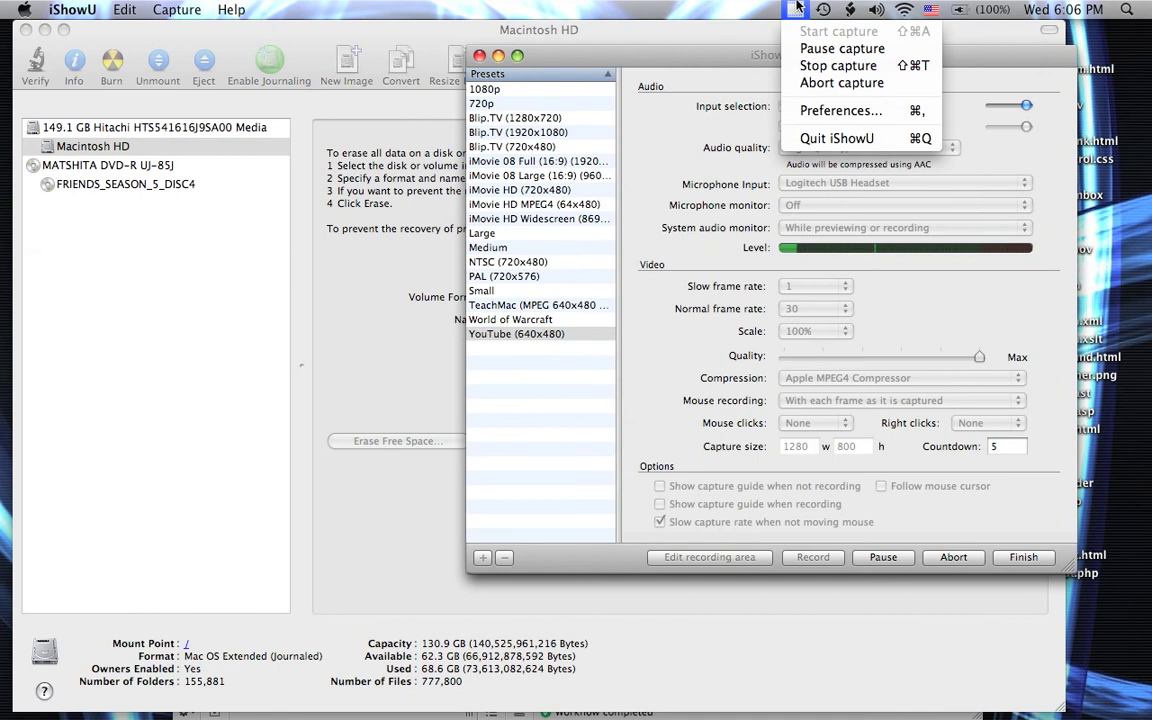